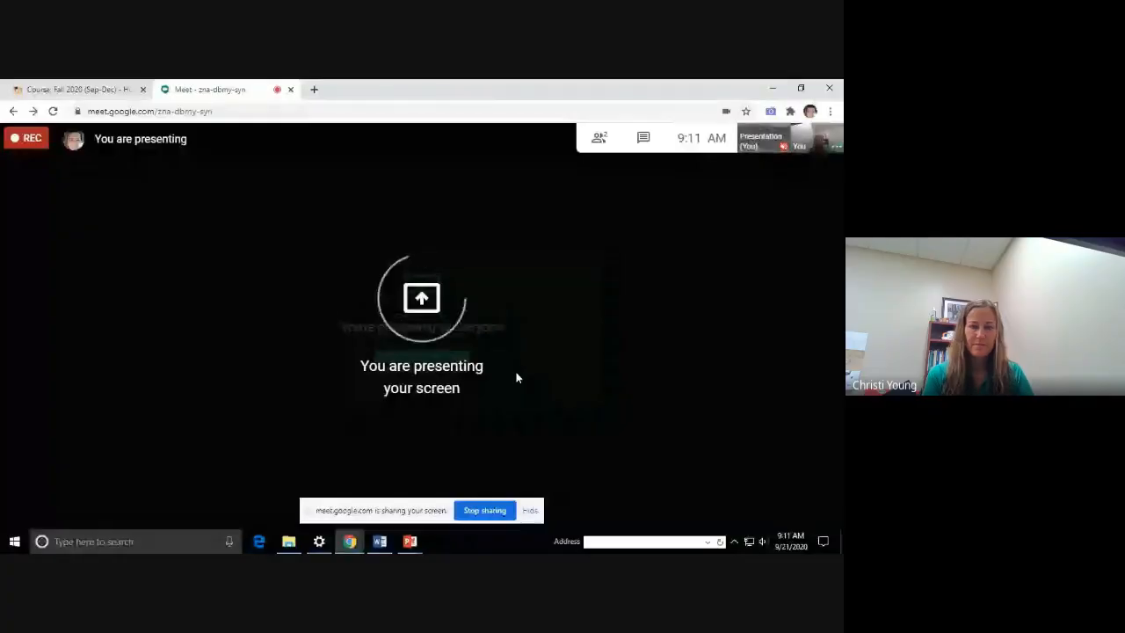
Step: Switch from the Google Meet tab to the PowerPoint lecture deck
key("alt+tab")
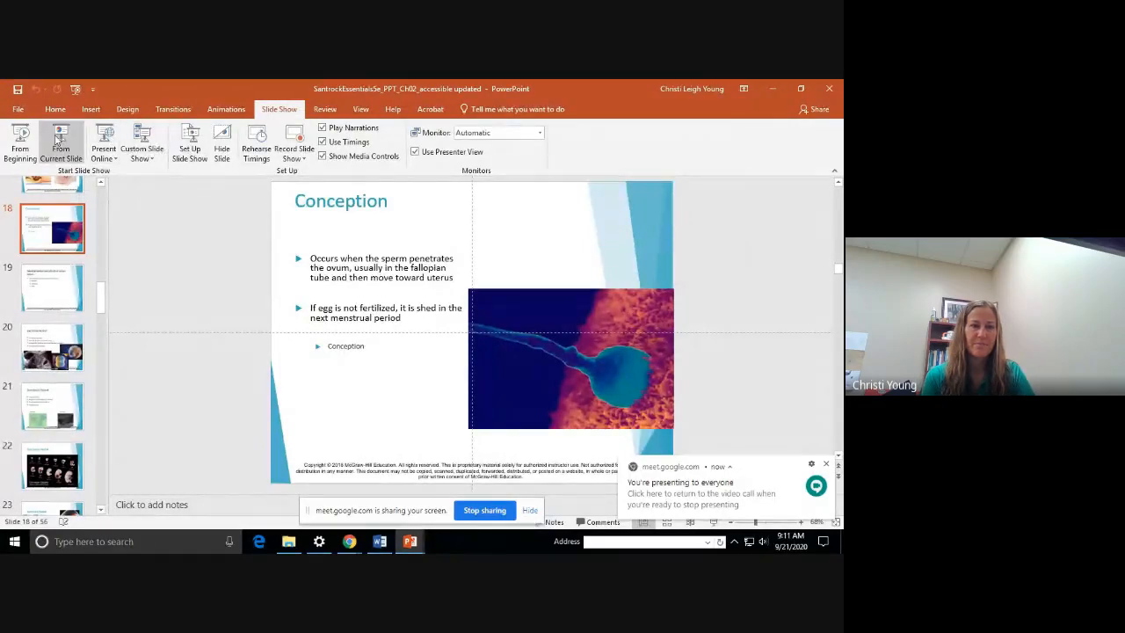
Step: Start the slide show from the Conception slide and swap presenter view with the full-screen slide
left_click(61, 145)
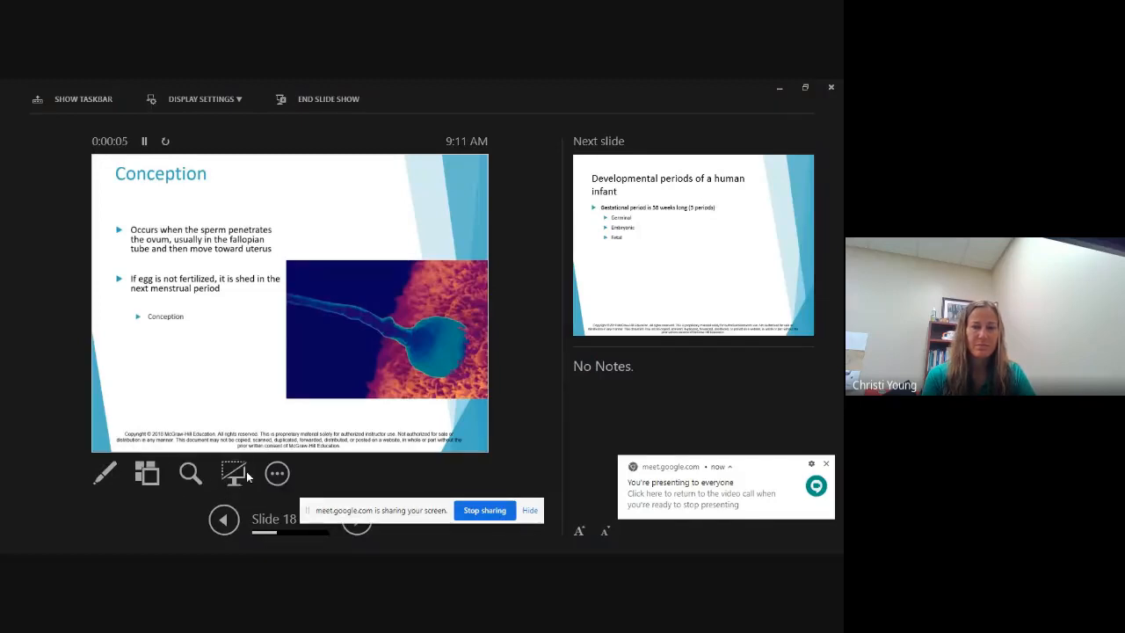
left_click(201, 98)
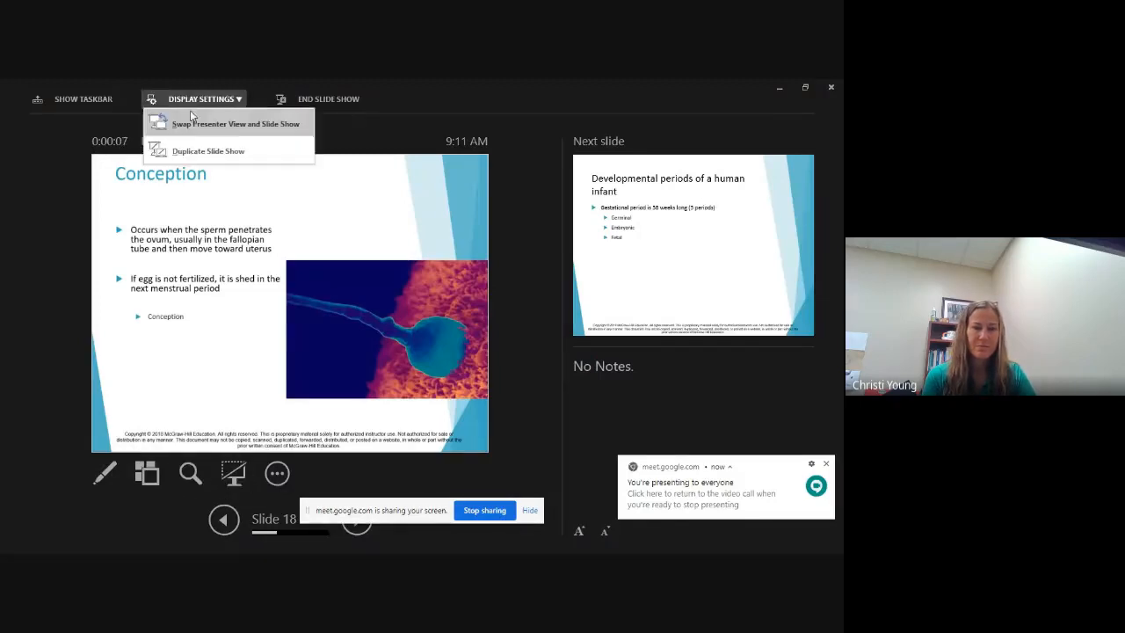
left_click(237, 123)
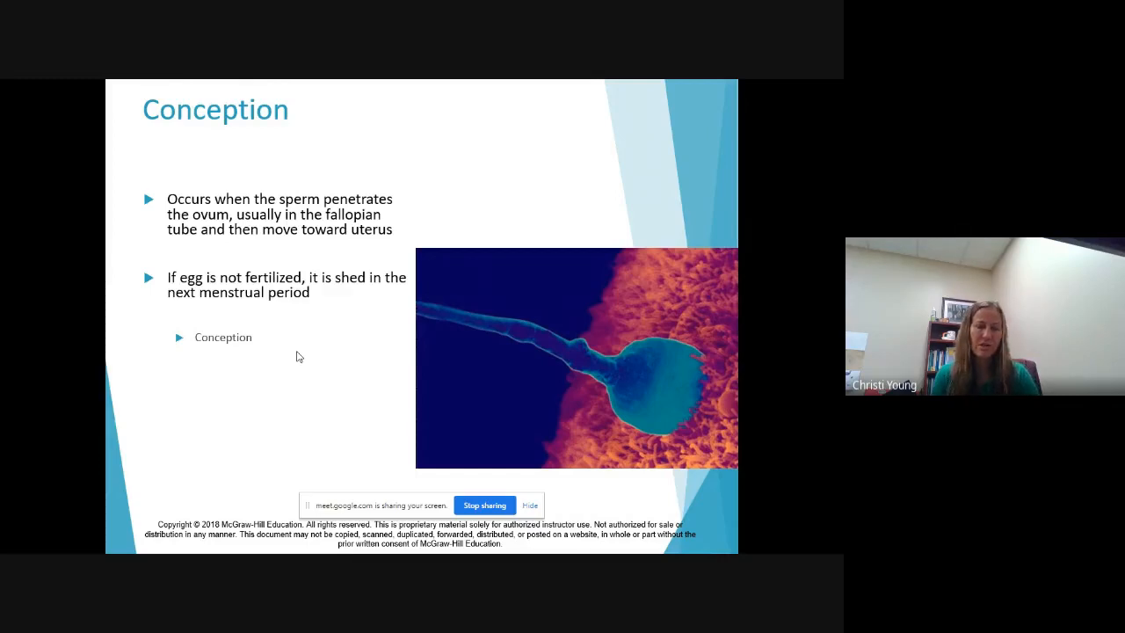
mouse_move(323, 363)
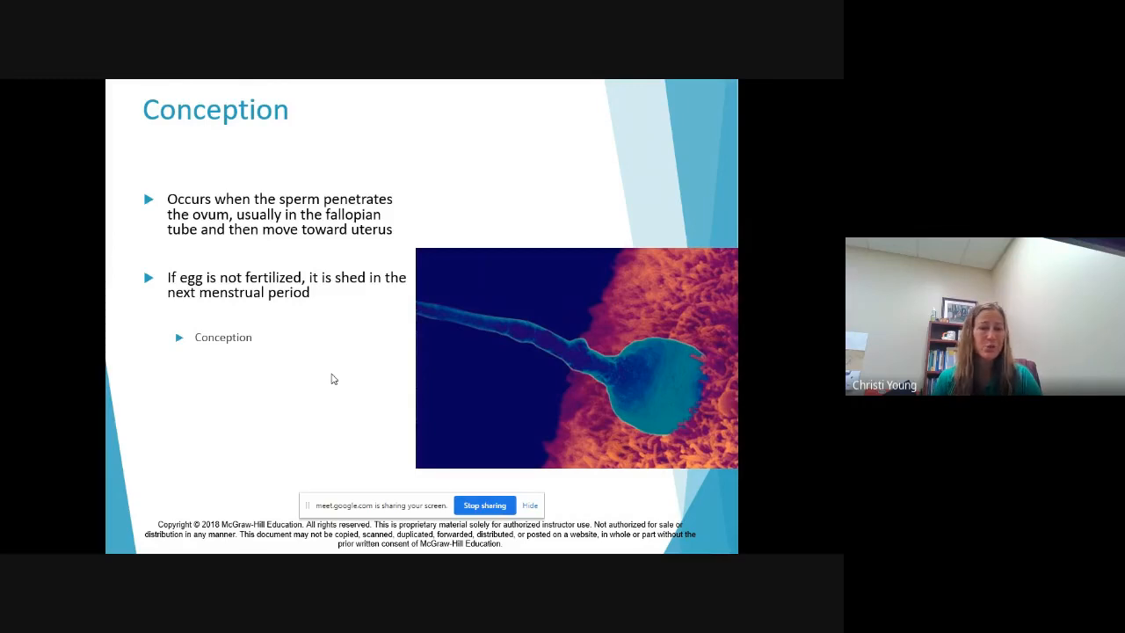
mouse_move(337, 375)
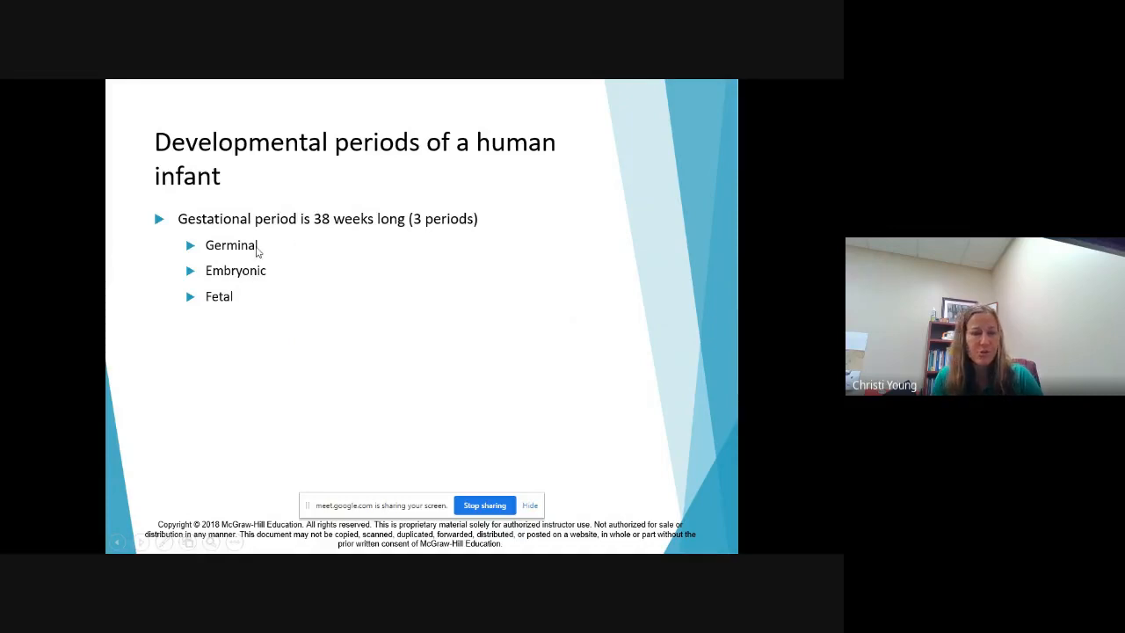
mouse_move(211, 254)
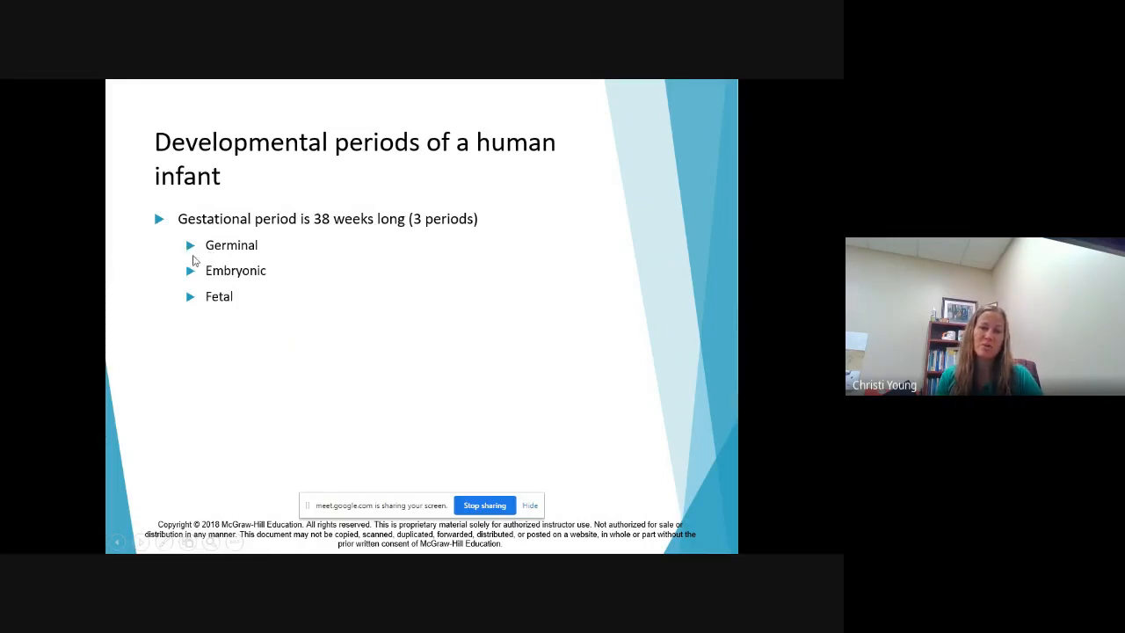
mouse_move(280, 279)
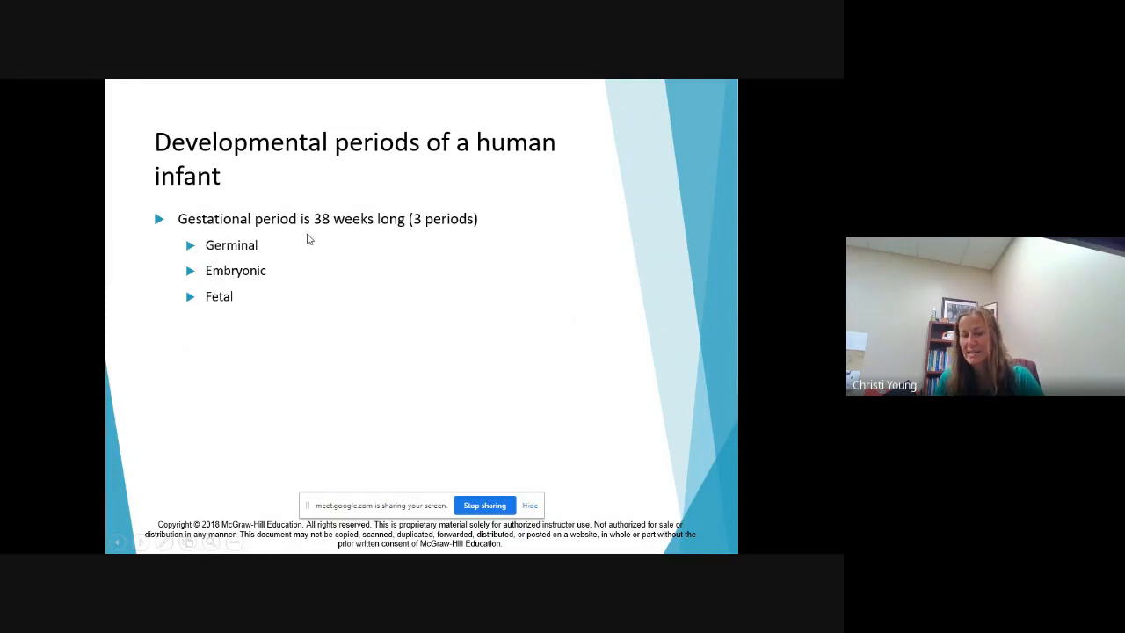
mouse_move(323, 283)
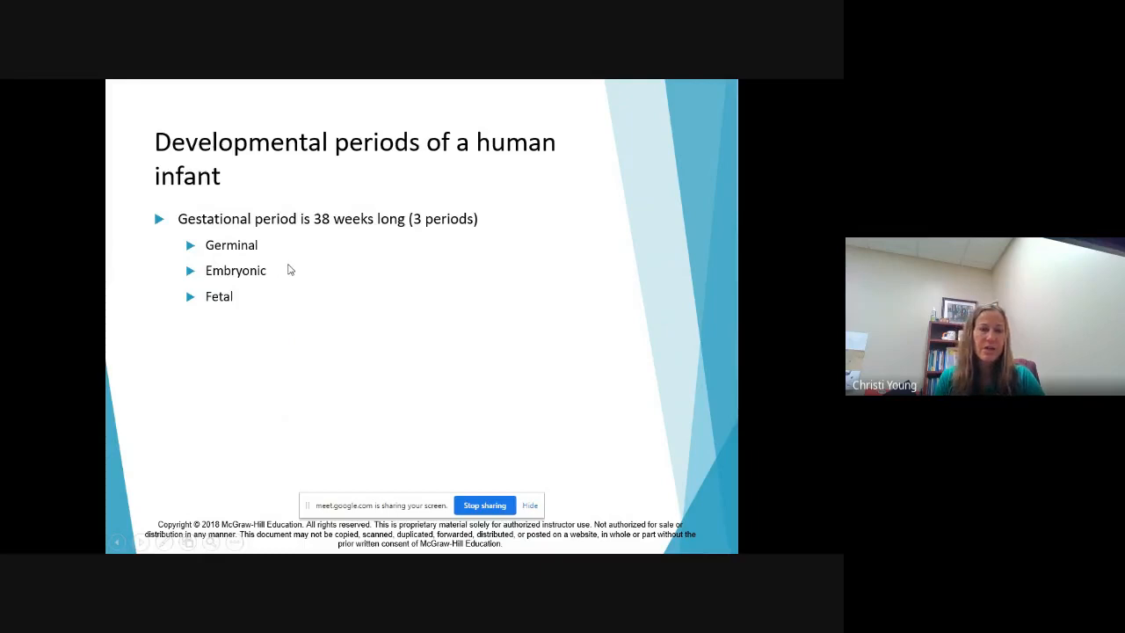
Step: Advance through the Germinal Period slide to the Embryonic Period slide
key("Right")
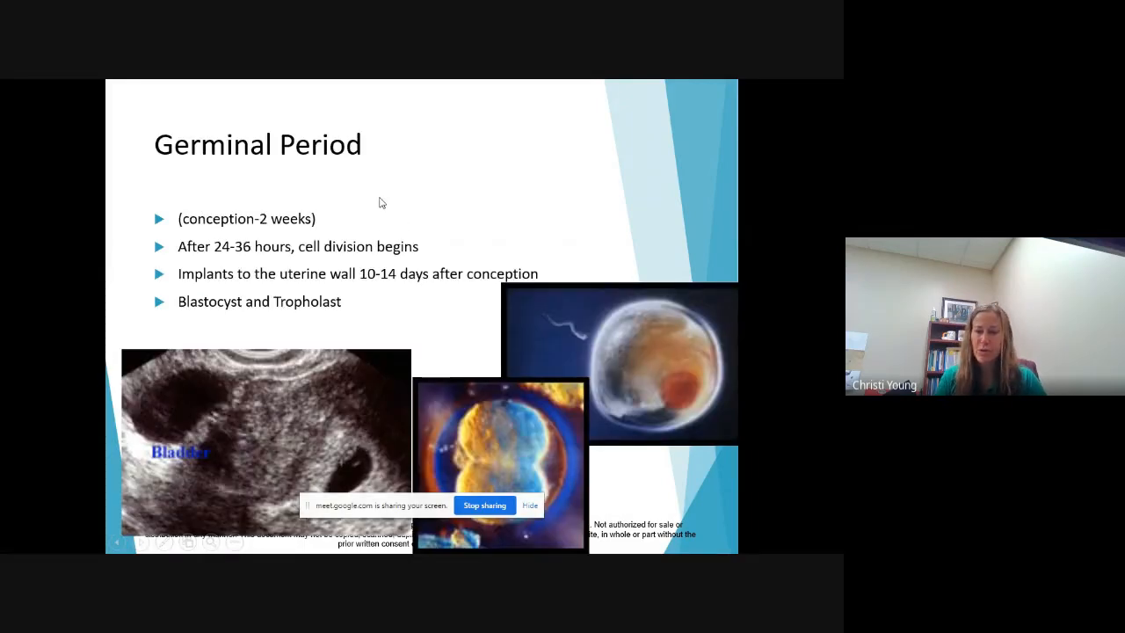
mouse_move(361, 208)
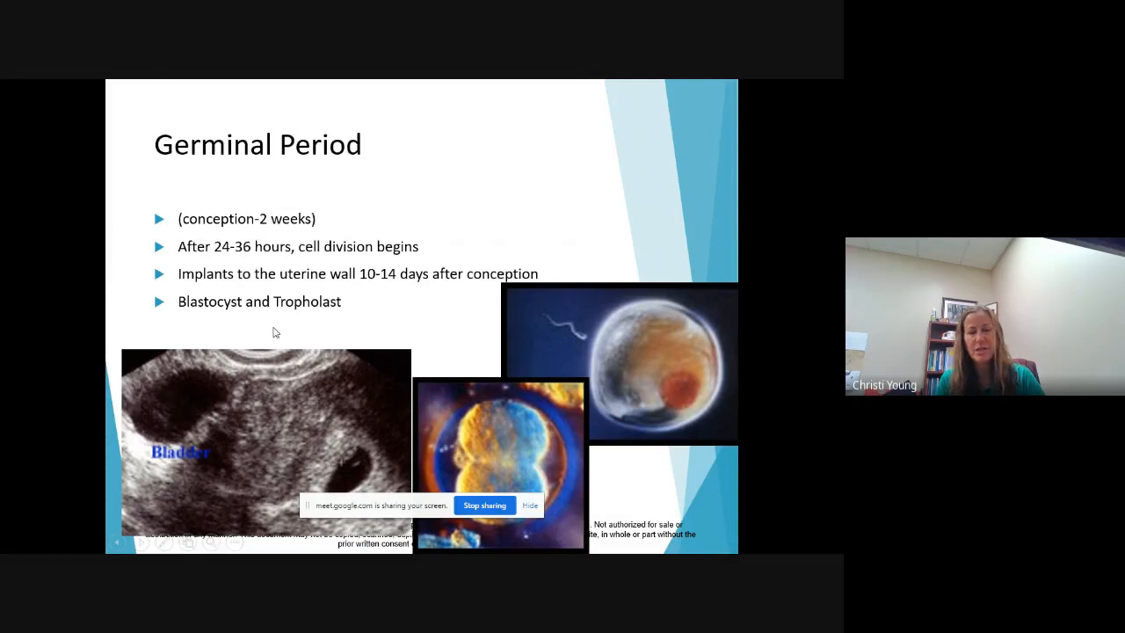
mouse_move(470, 221)
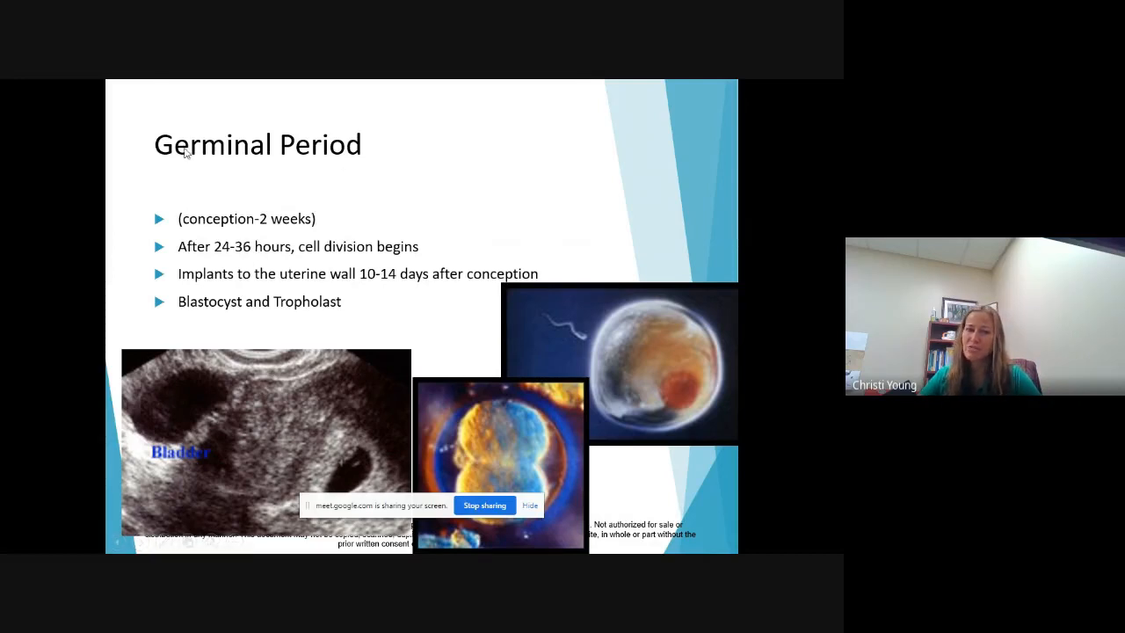
key("right")
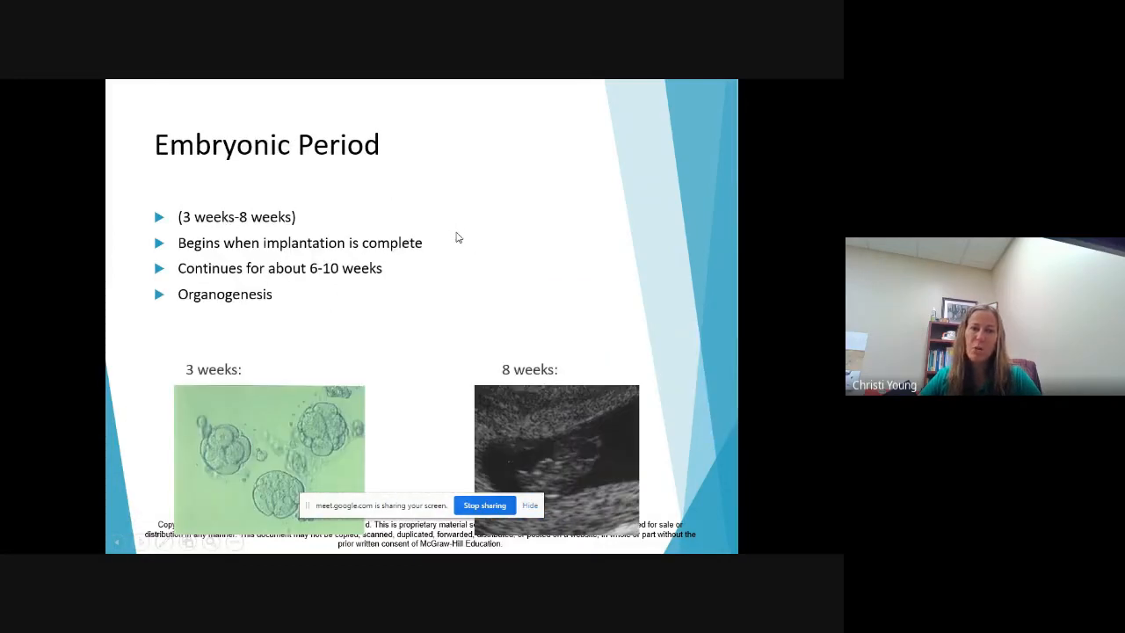
mouse_move(260, 321)
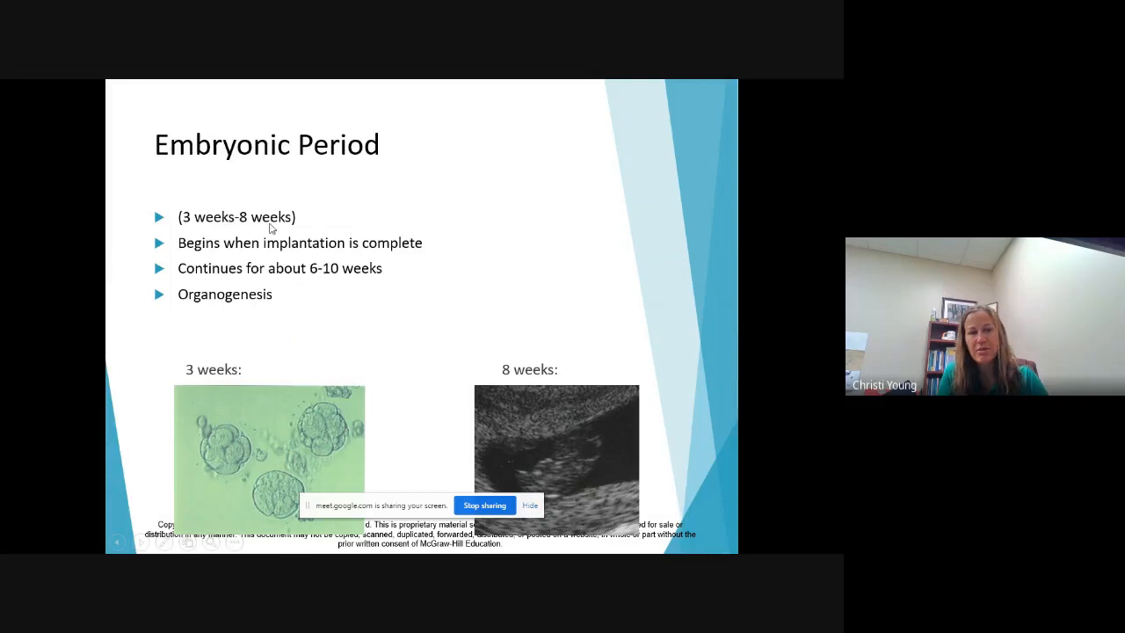
mouse_move(468, 174)
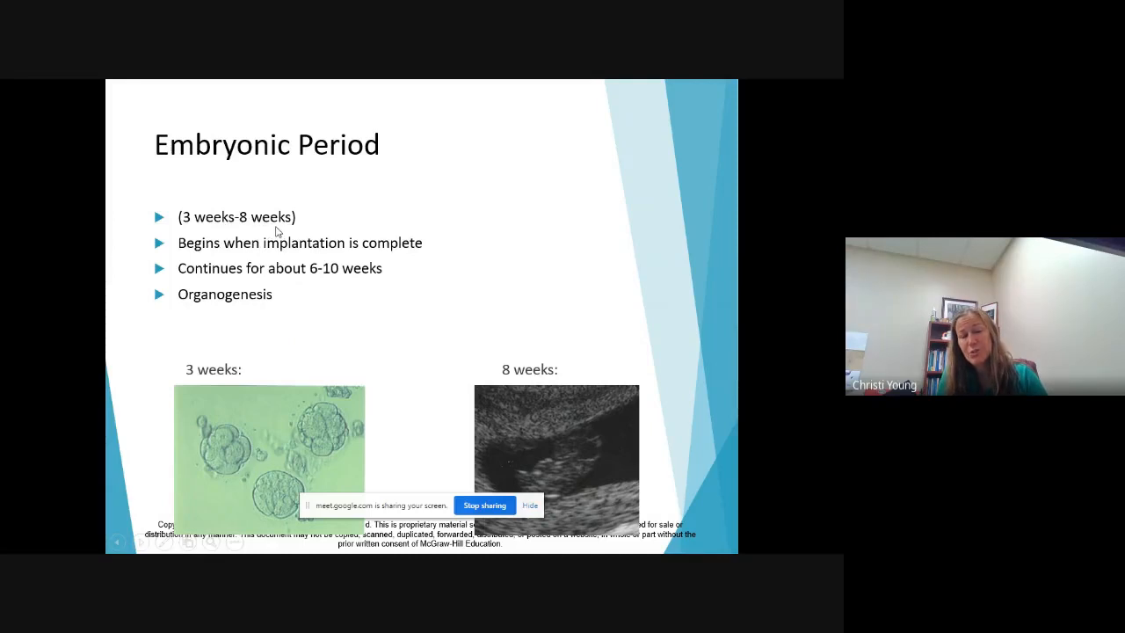
mouse_move(202, 263)
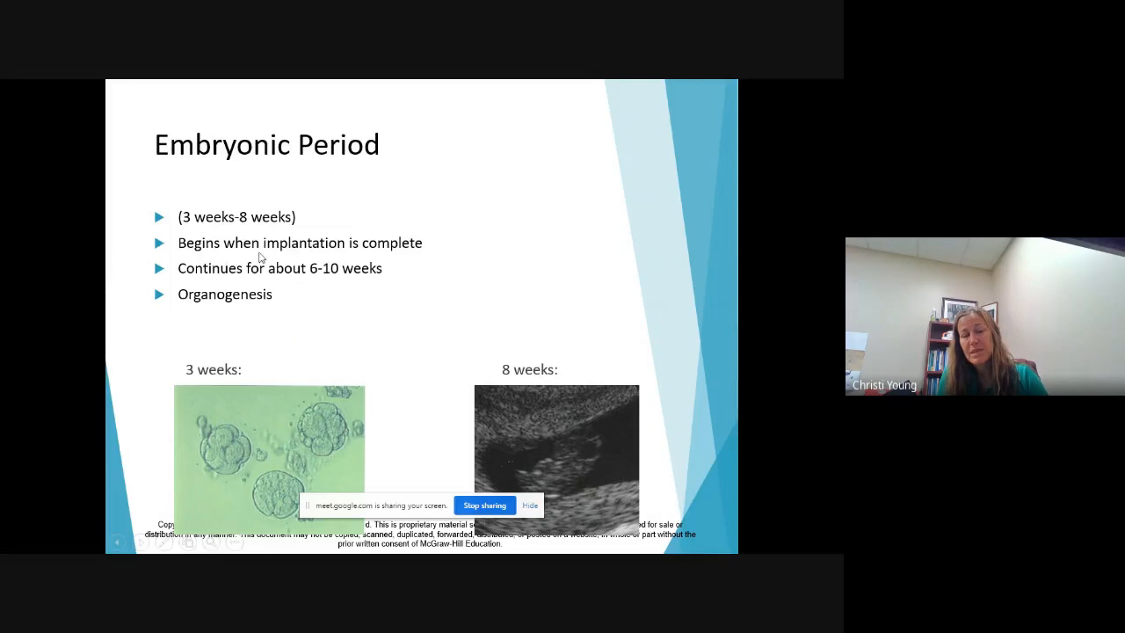
mouse_move(288, 253)
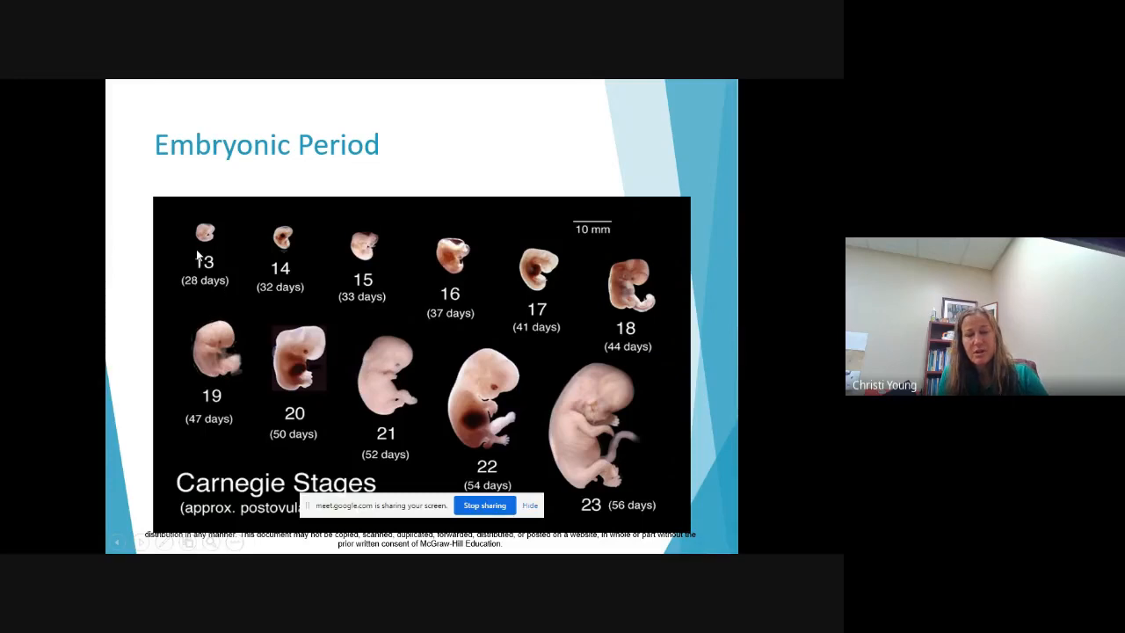
mouse_move(203, 264)
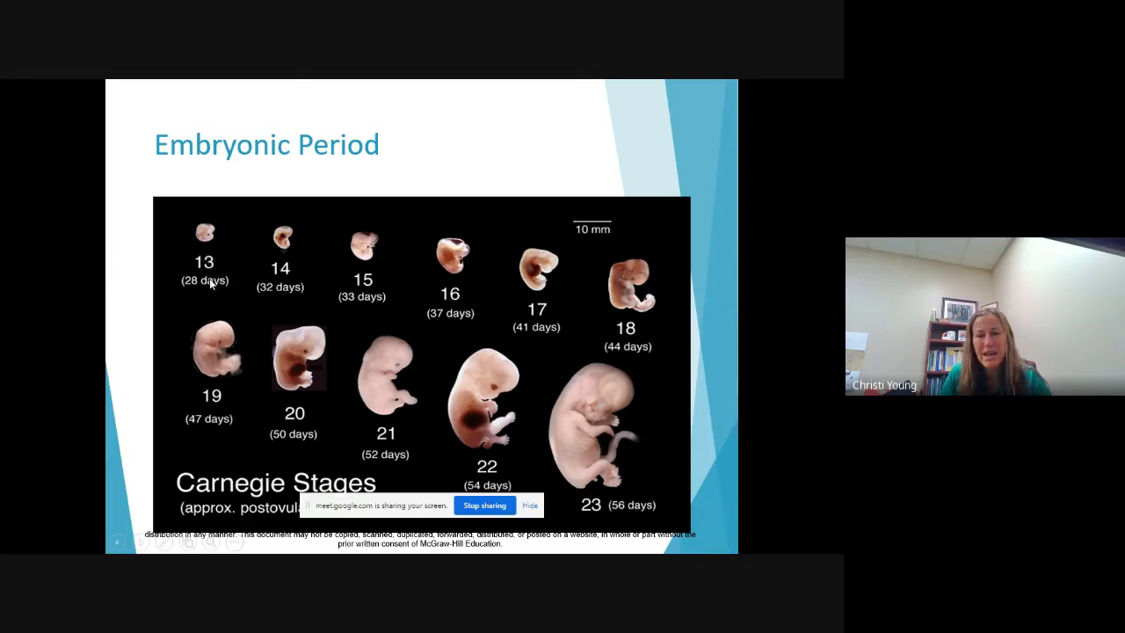
mouse_move(215, 290)
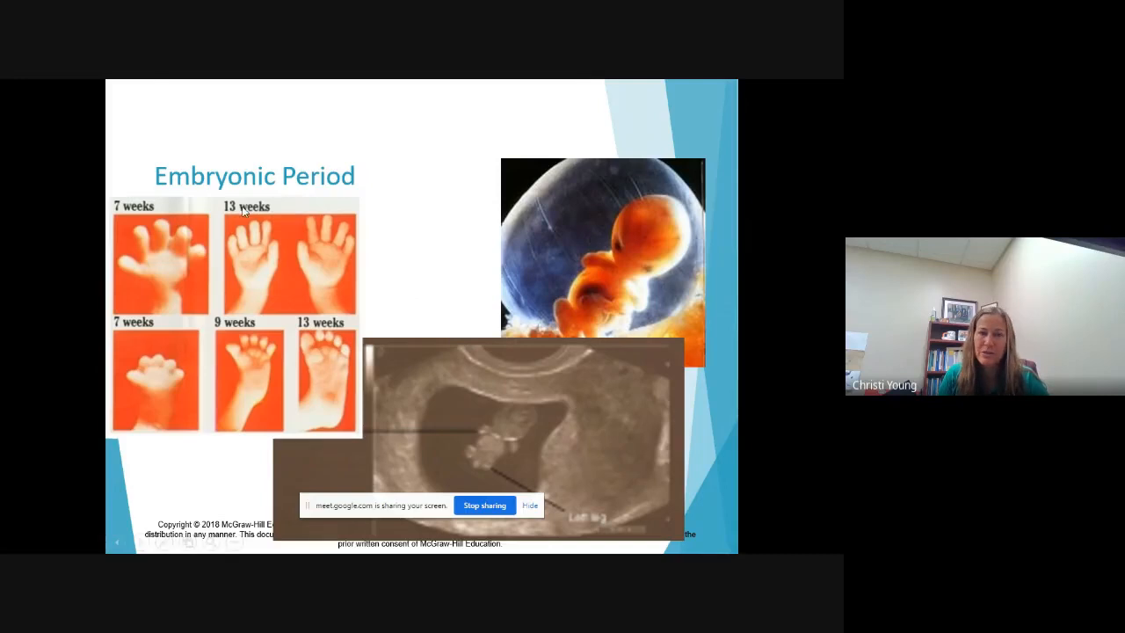
mouse_move(413, 274)
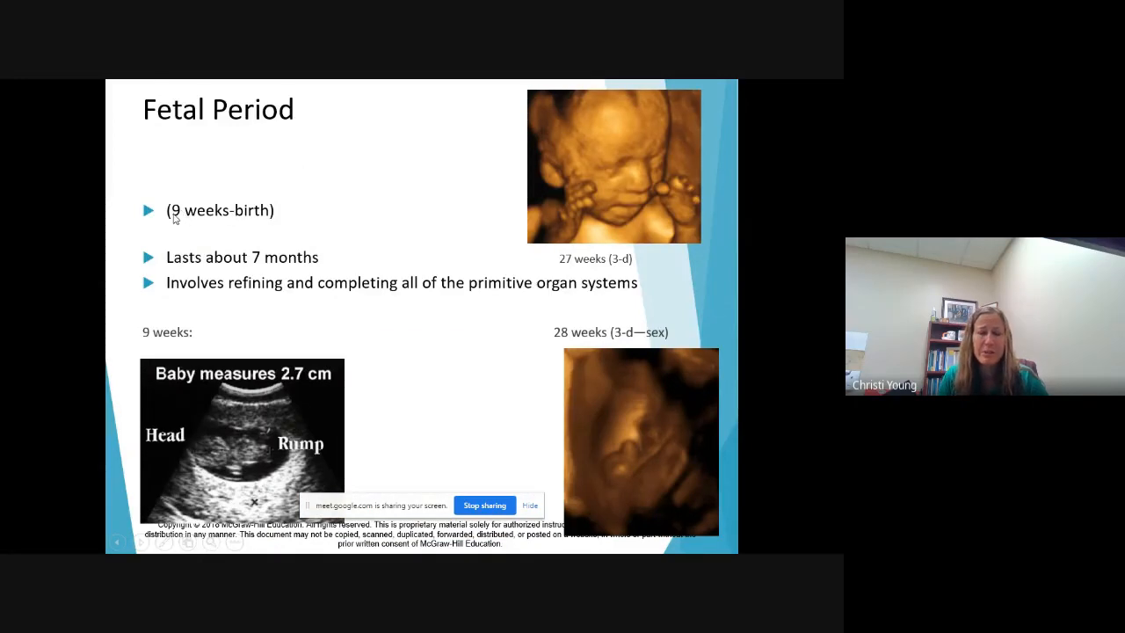
mouse_move(273, 244)
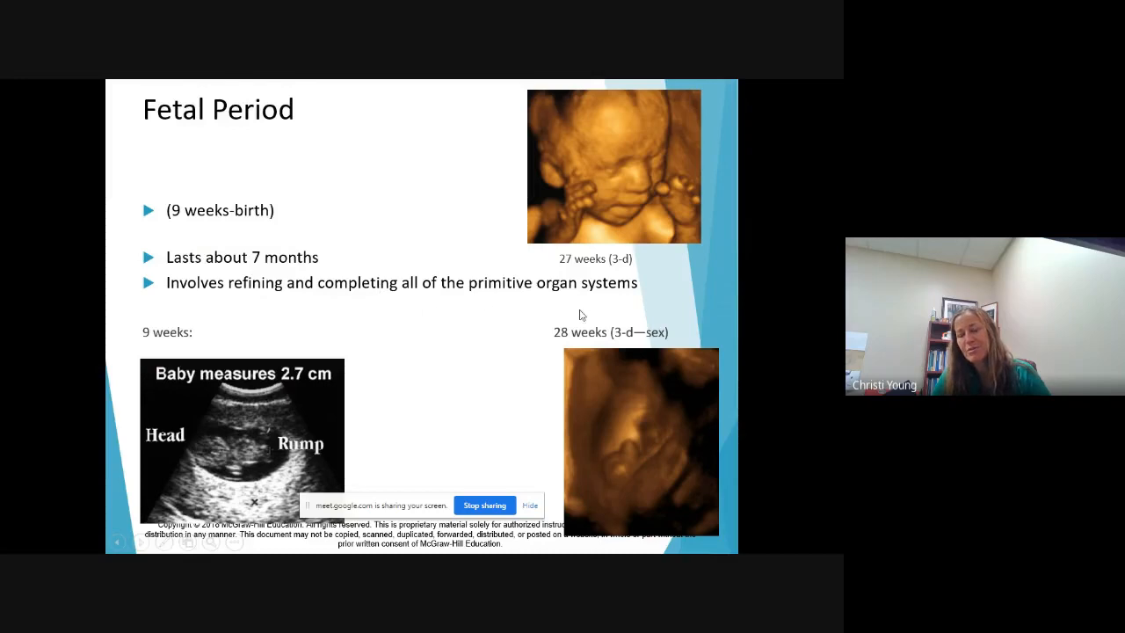
mouse_move(448, 221)
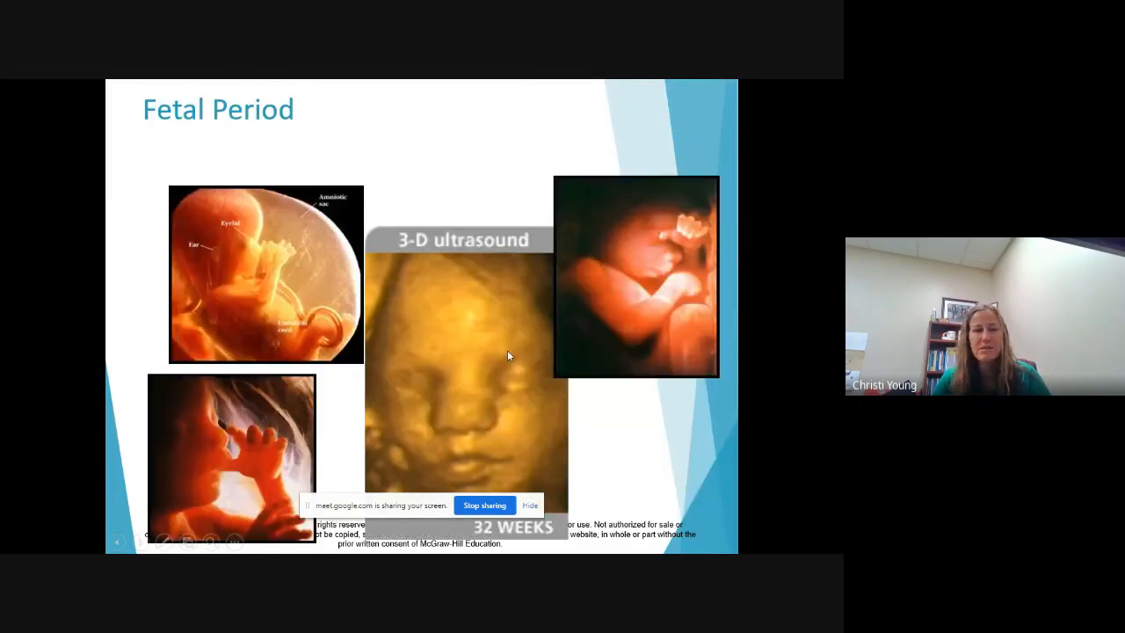
mouse_move(468, 346)
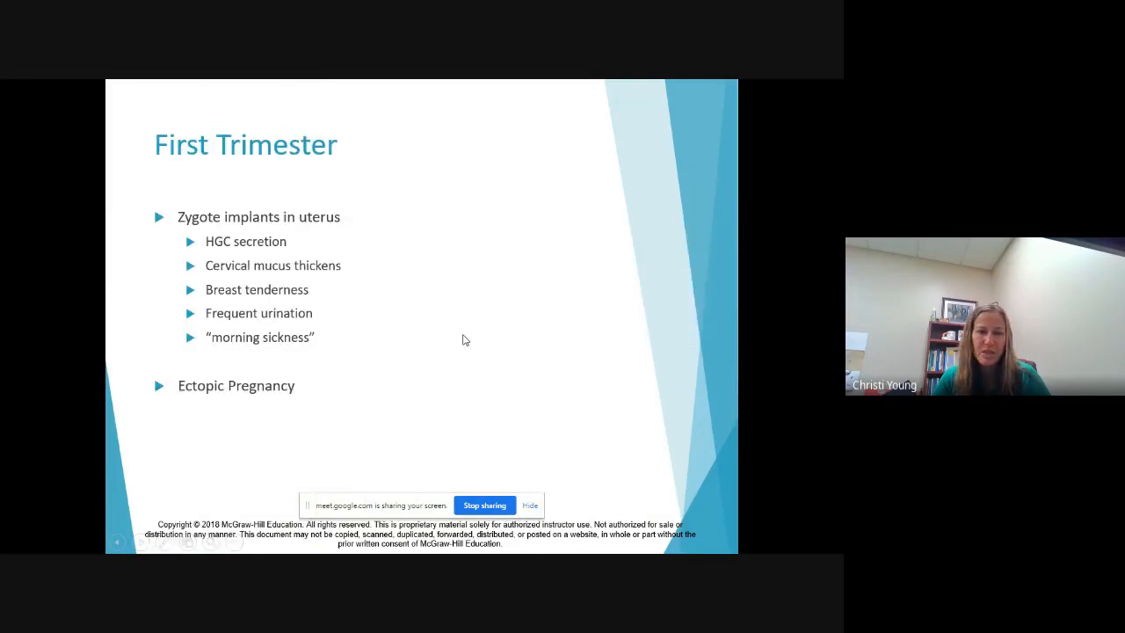
mouse_move(187, 205)
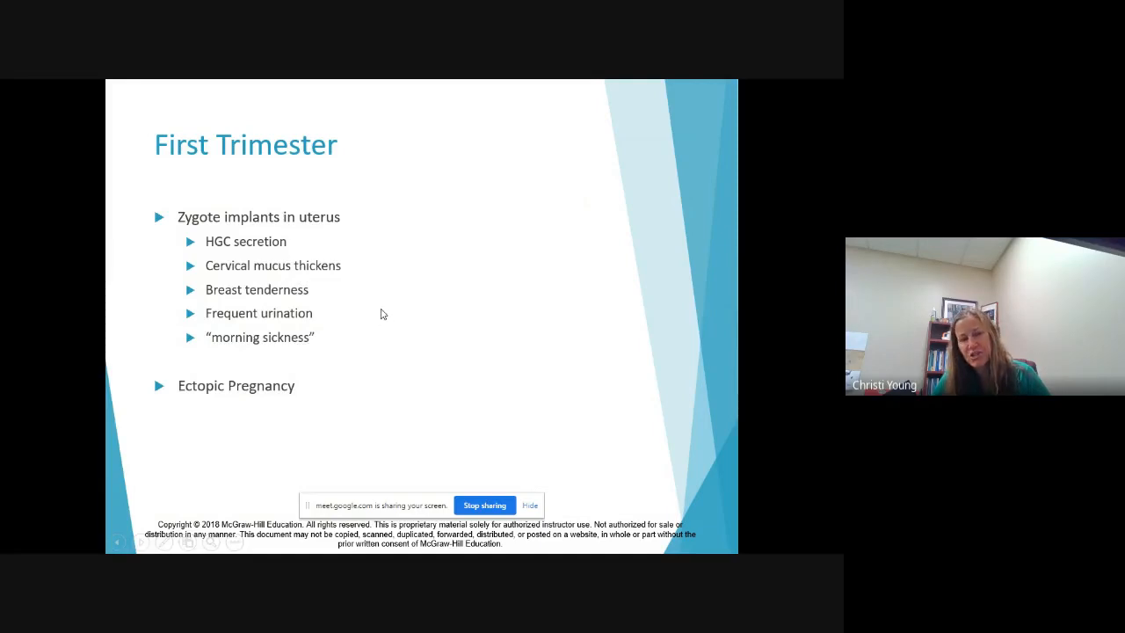
mouse_move(290, 200)
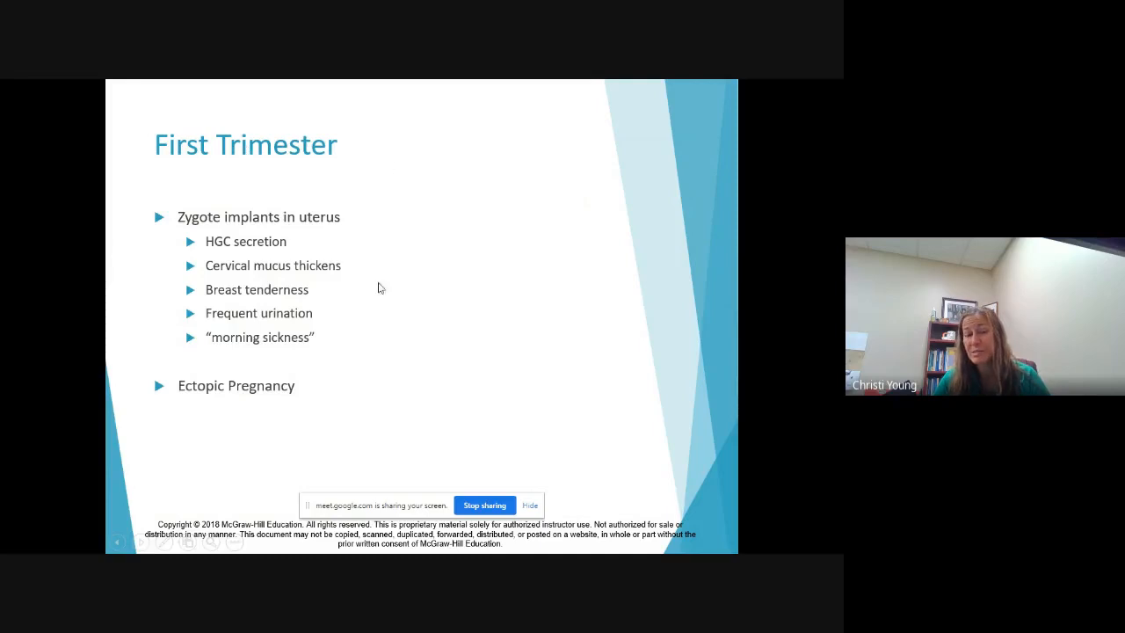
mouse_move(402, 356)
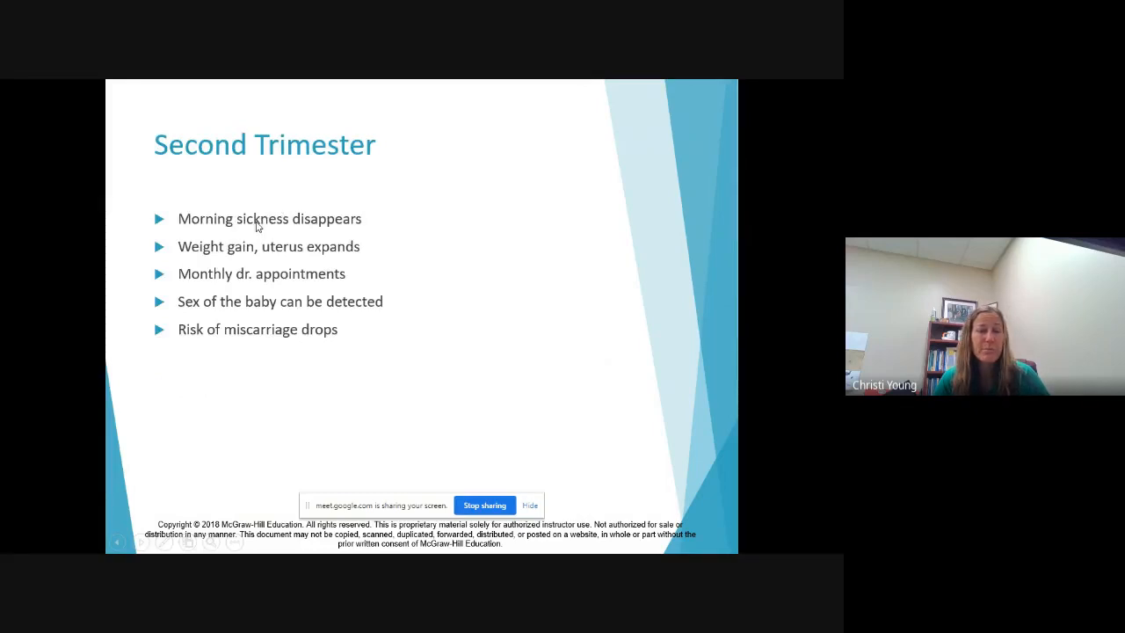
mouse_move(382, 230)
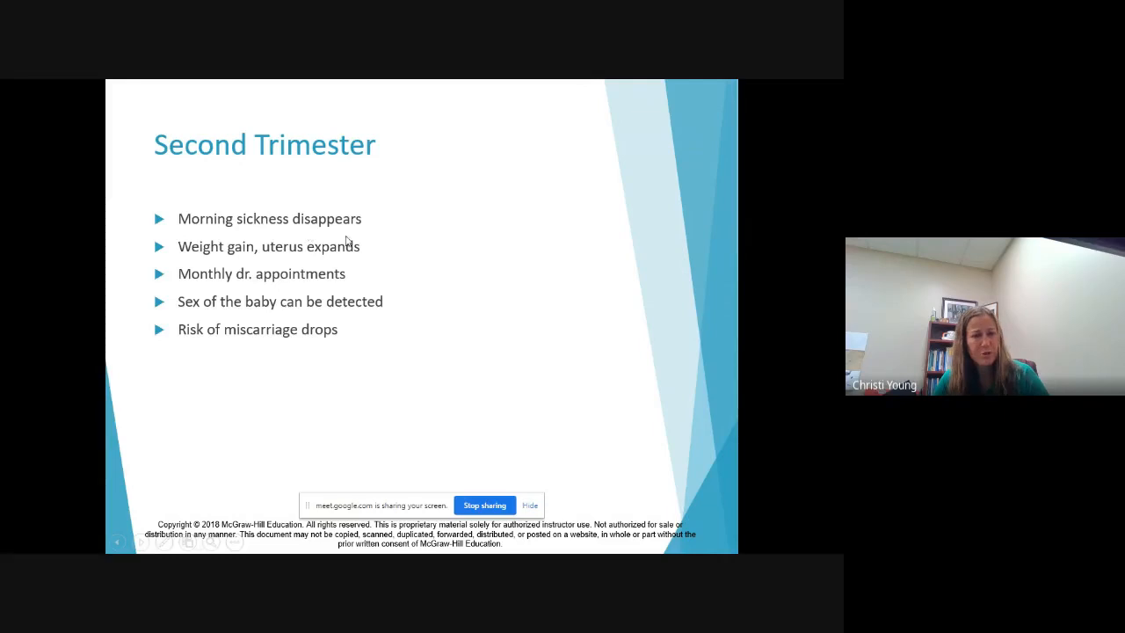
mouse_move(378, 265)
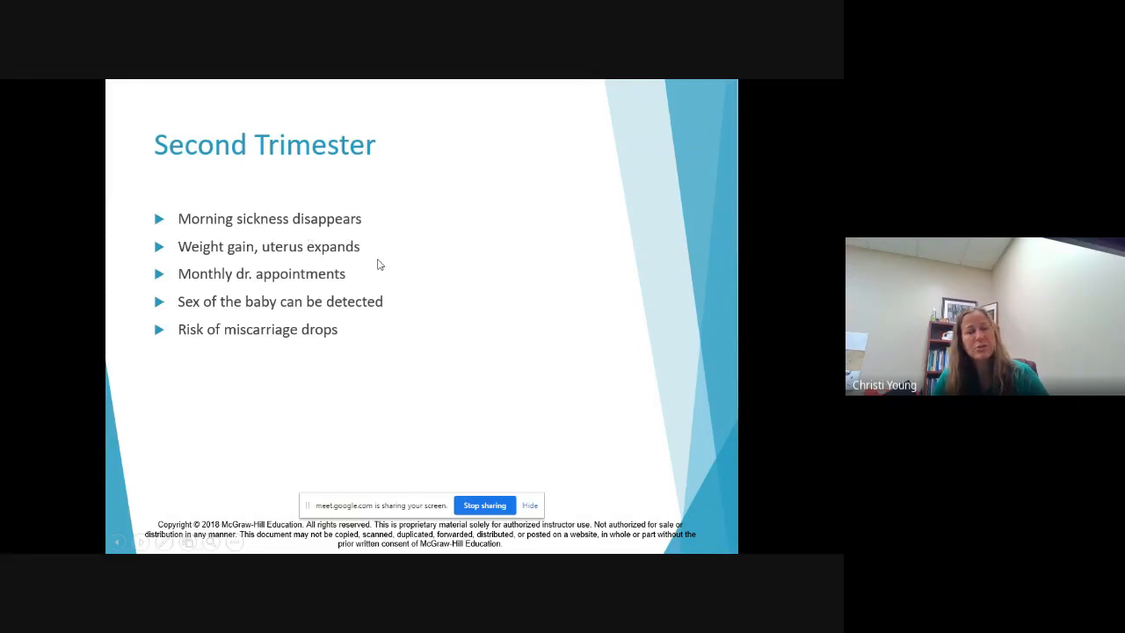
mouse_move(350, 279)
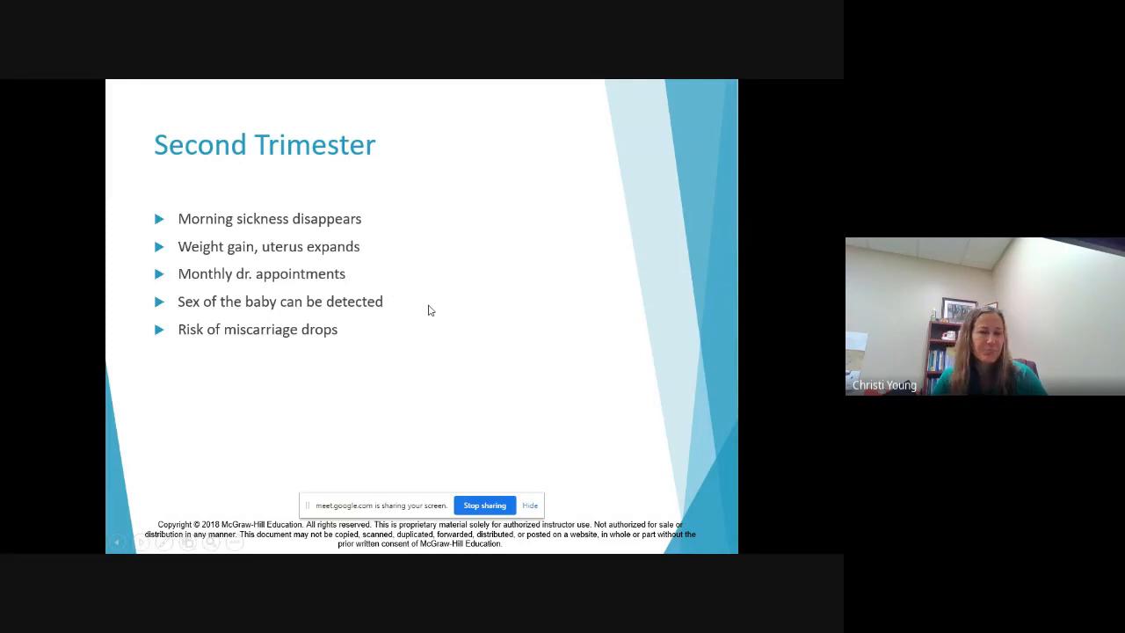
mouse_move(405, 287)
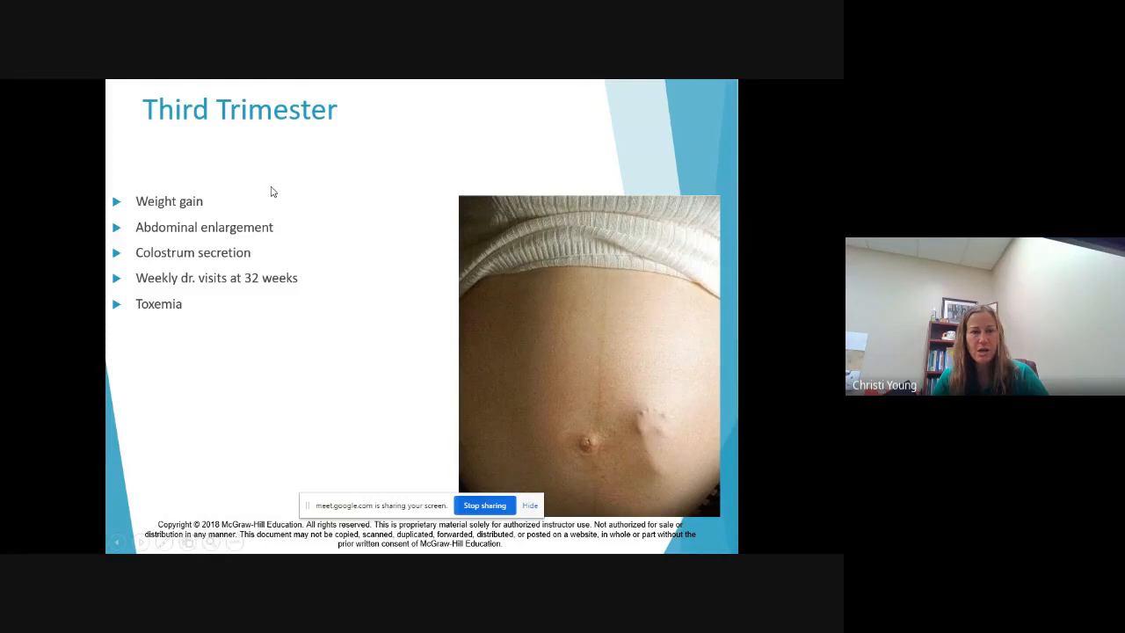
mouse_move(260, 194)
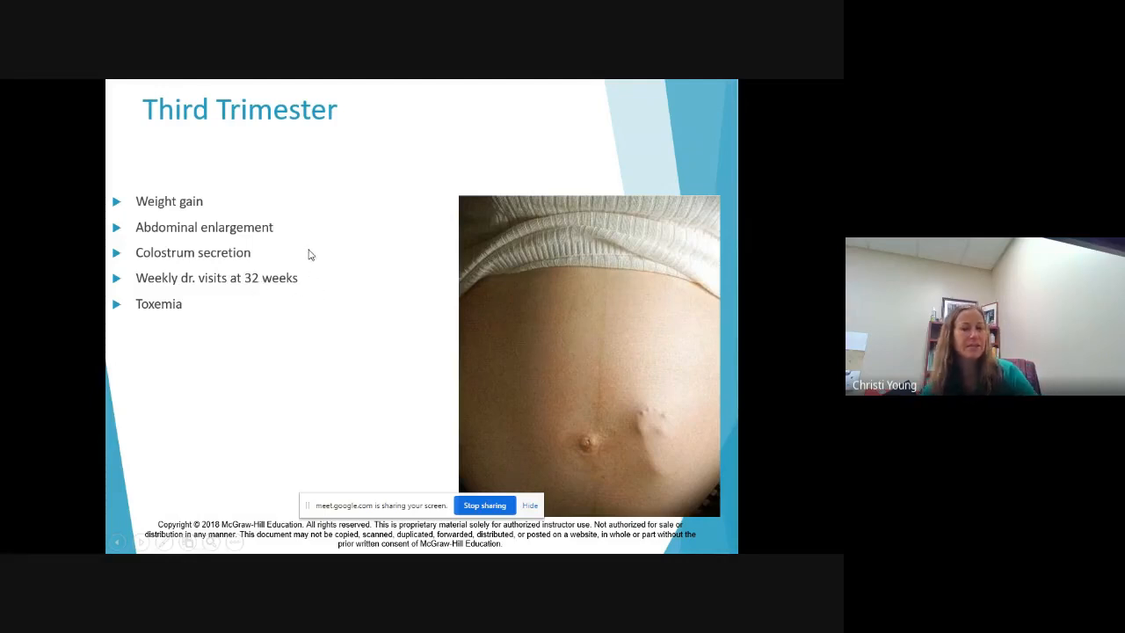
mouse_move(366, 310)
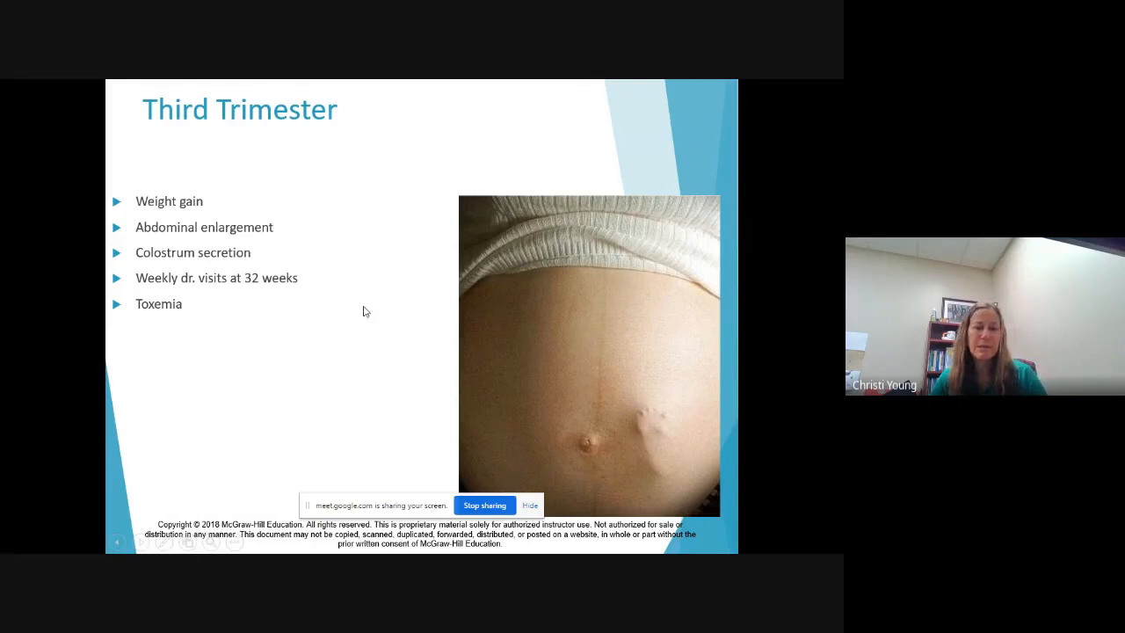
mouse_move(316, 291)
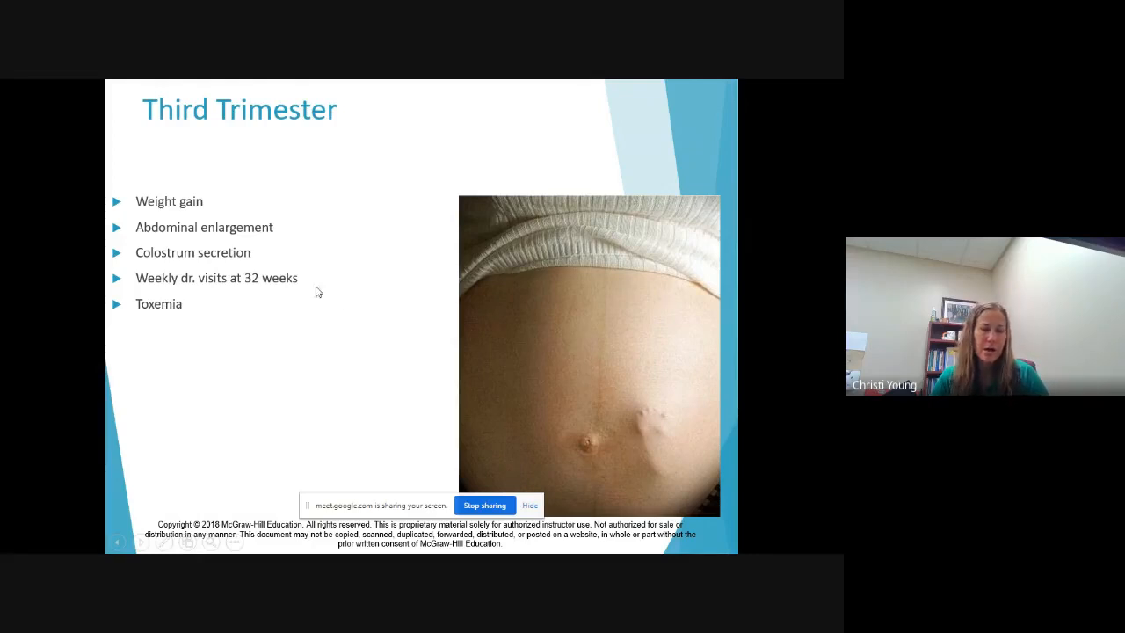
mouse_move(324, 316)
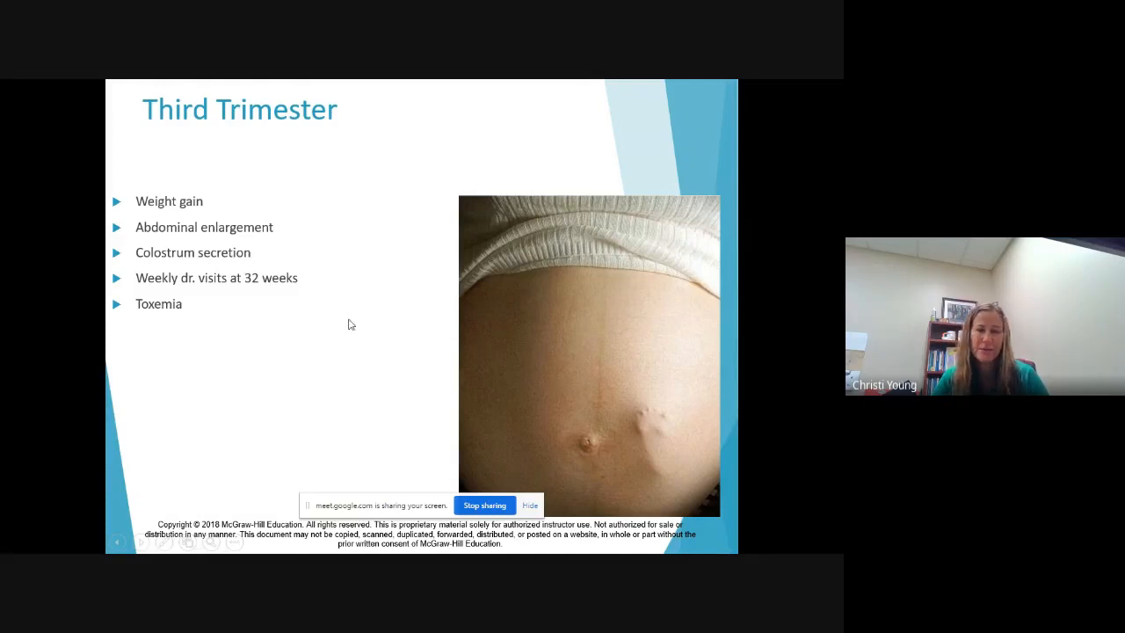
mouse_move(369, 317)
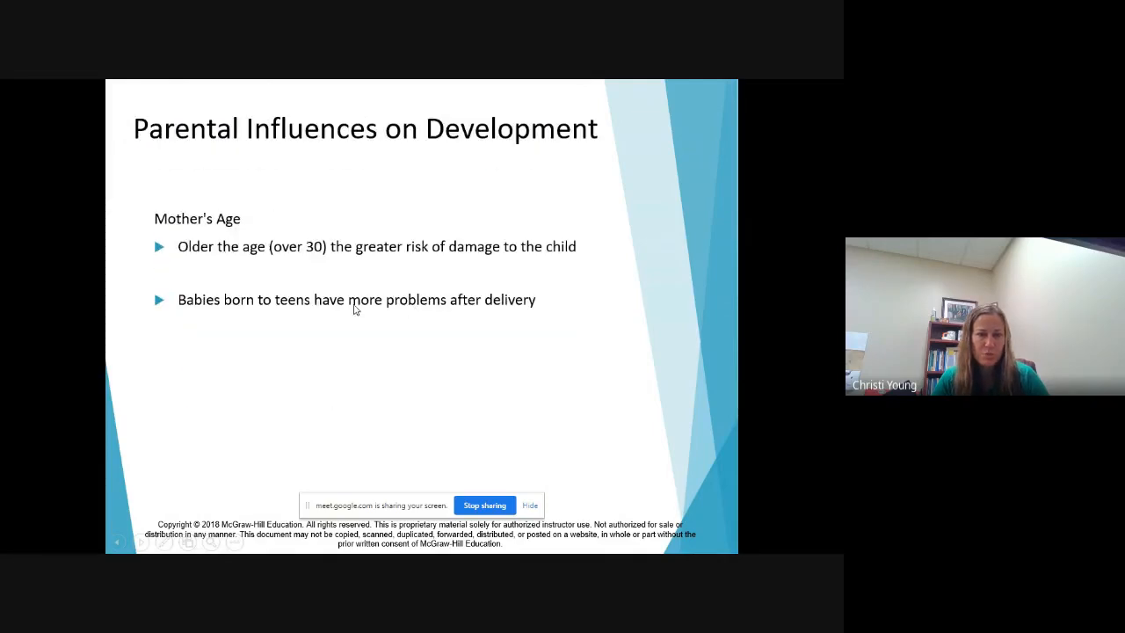
Step: Go back two slides, past Parental Effects on Development, to the Teratogens slide
right_click(356, 308)
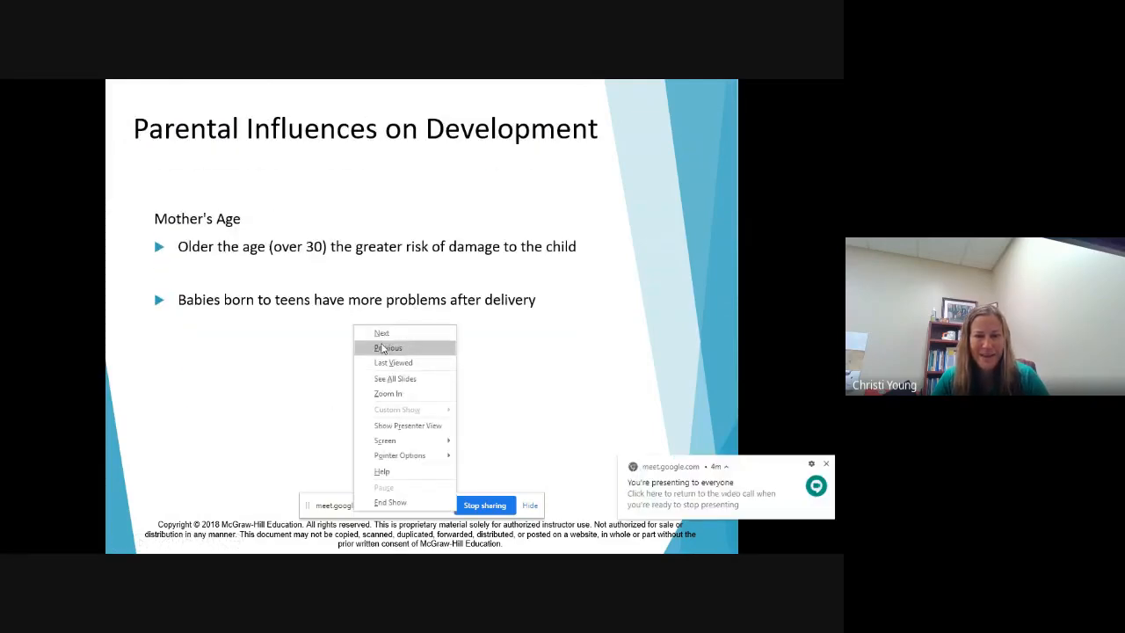
left_click(388, 347)
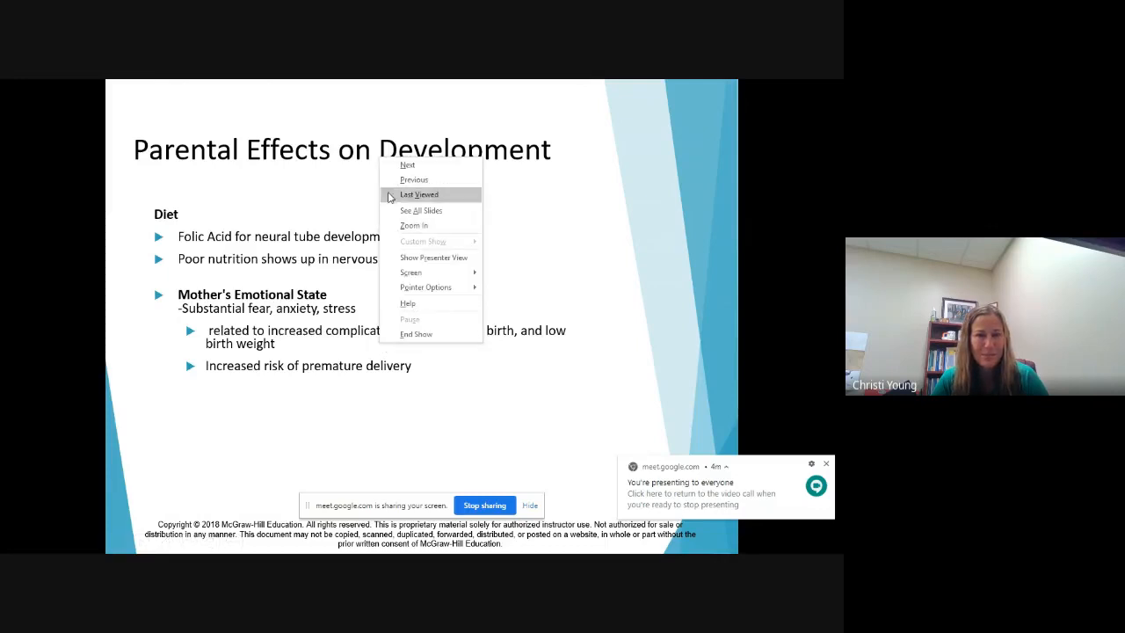
left_click(407, 165)
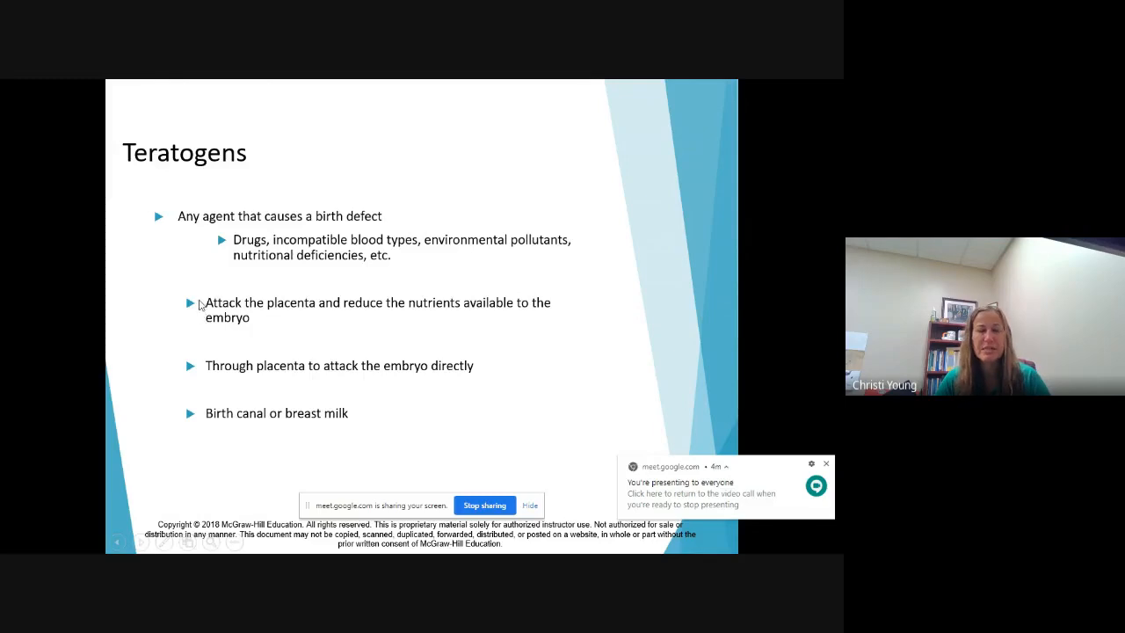
mouse_move(260, 249)
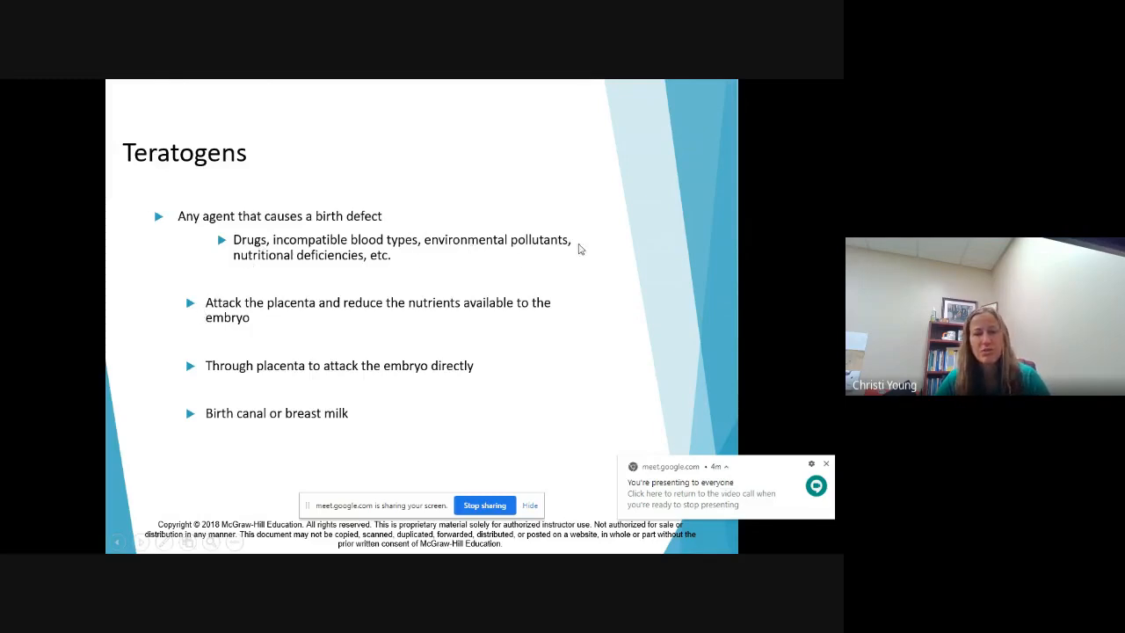
mouse_move(272, 277)
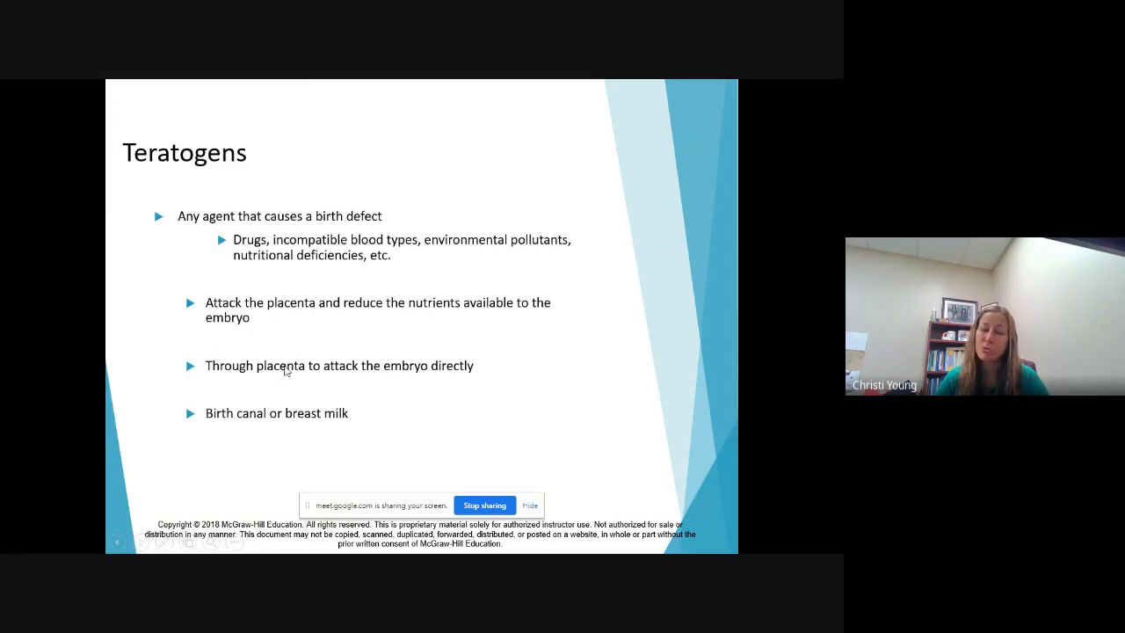
mouse_move(397, 368)
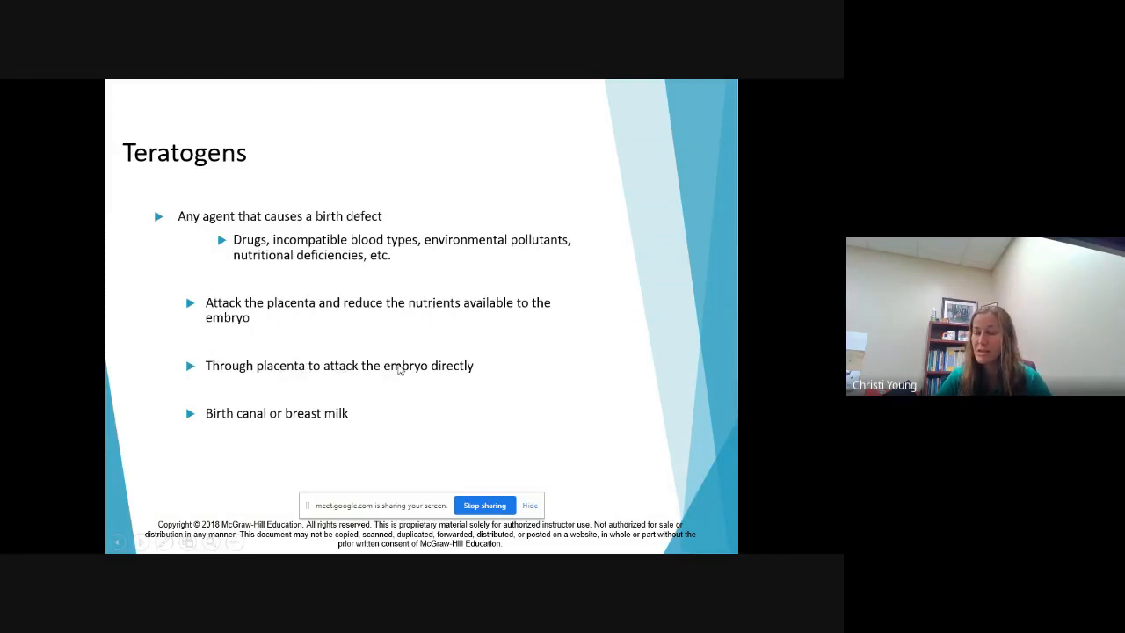
mouse_move(292, 402)
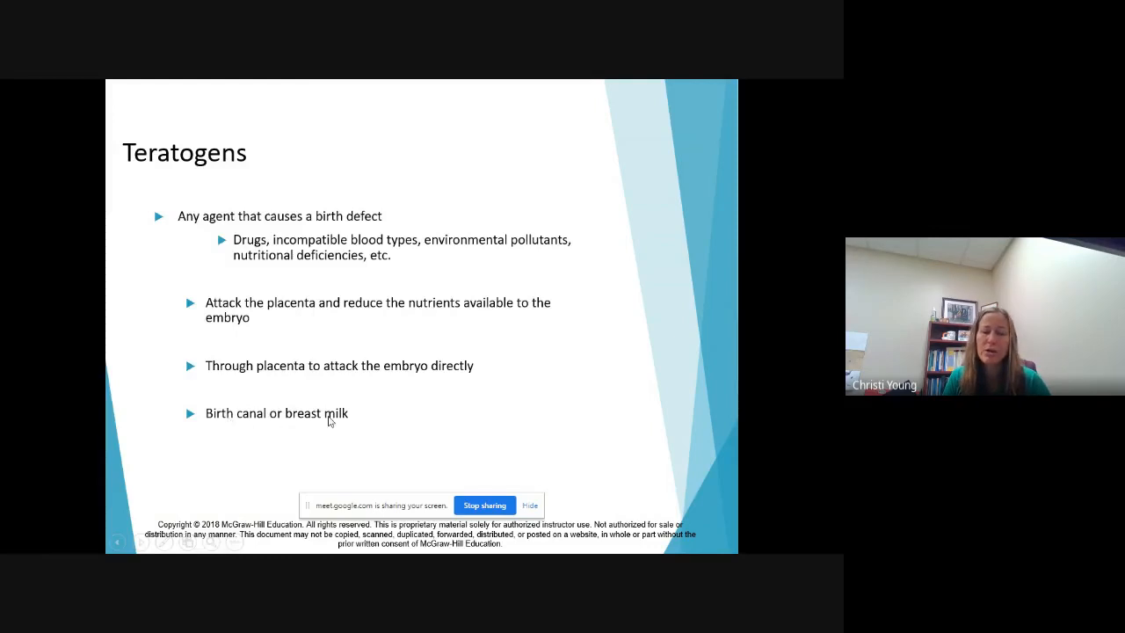
mouse_move(488, 343)
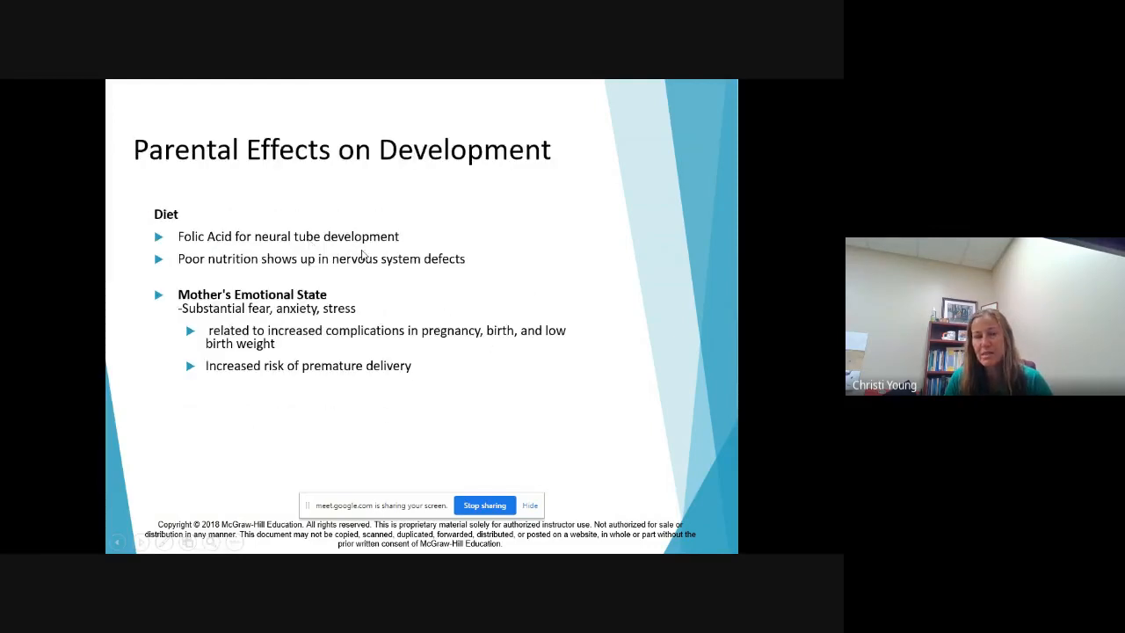
mouse_move(240, 211)
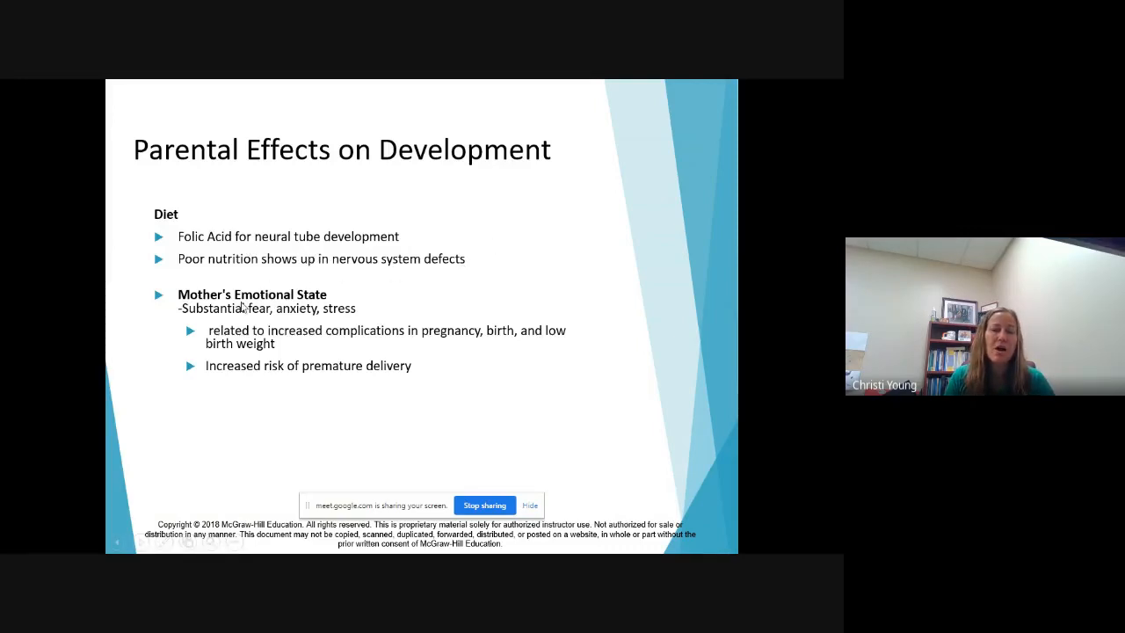
mouse_move(282, 308)
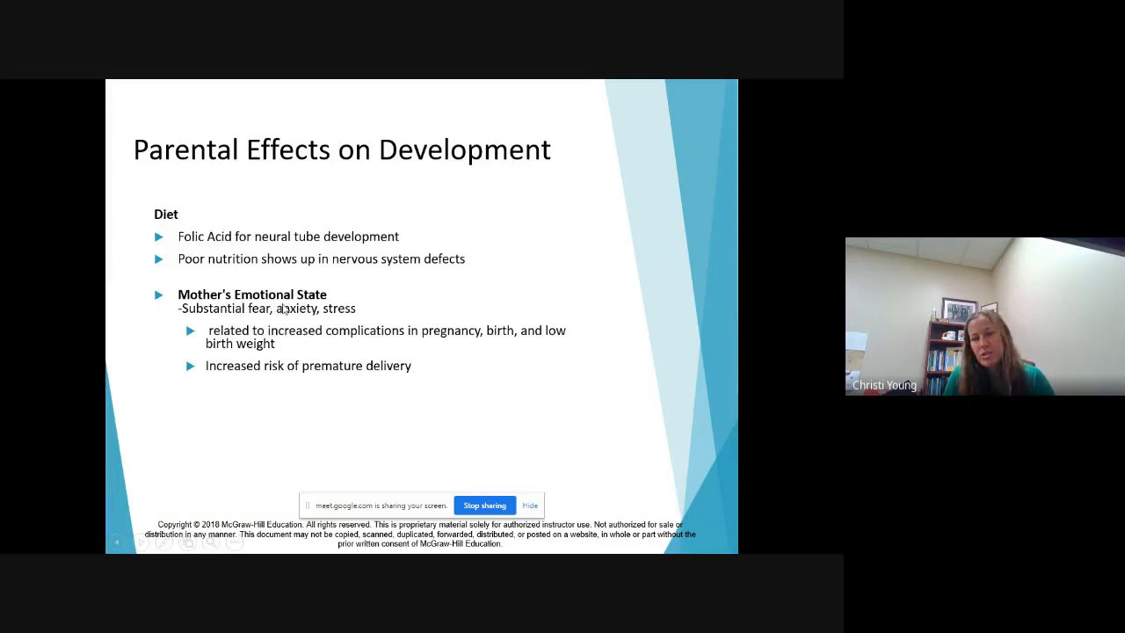
mouse_move(268, 327)
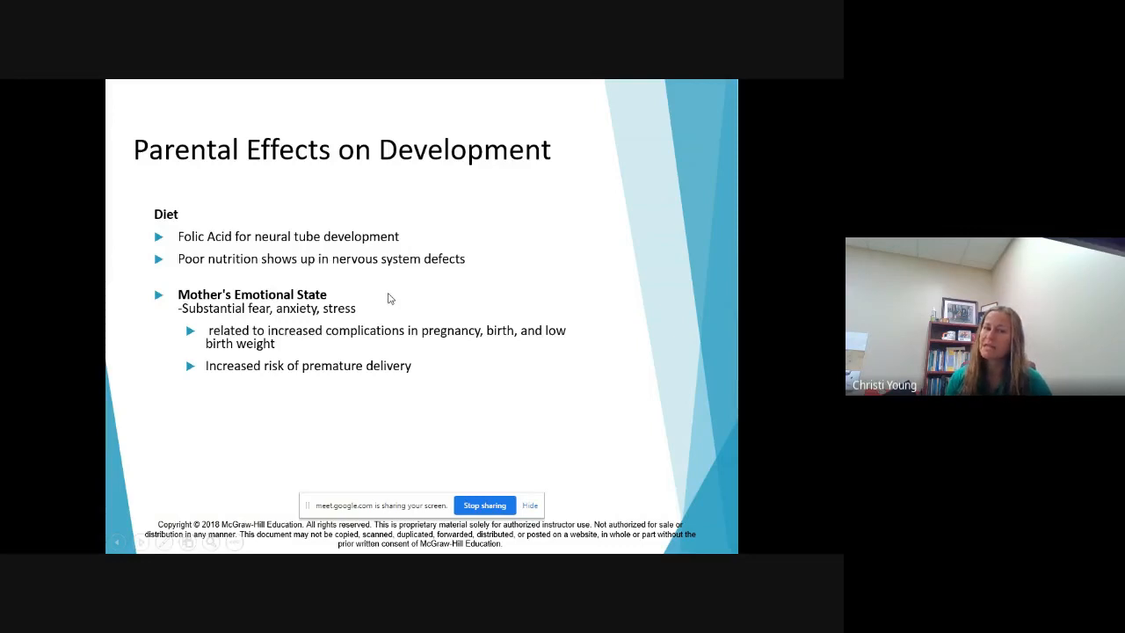
mouse_move(378, 295)
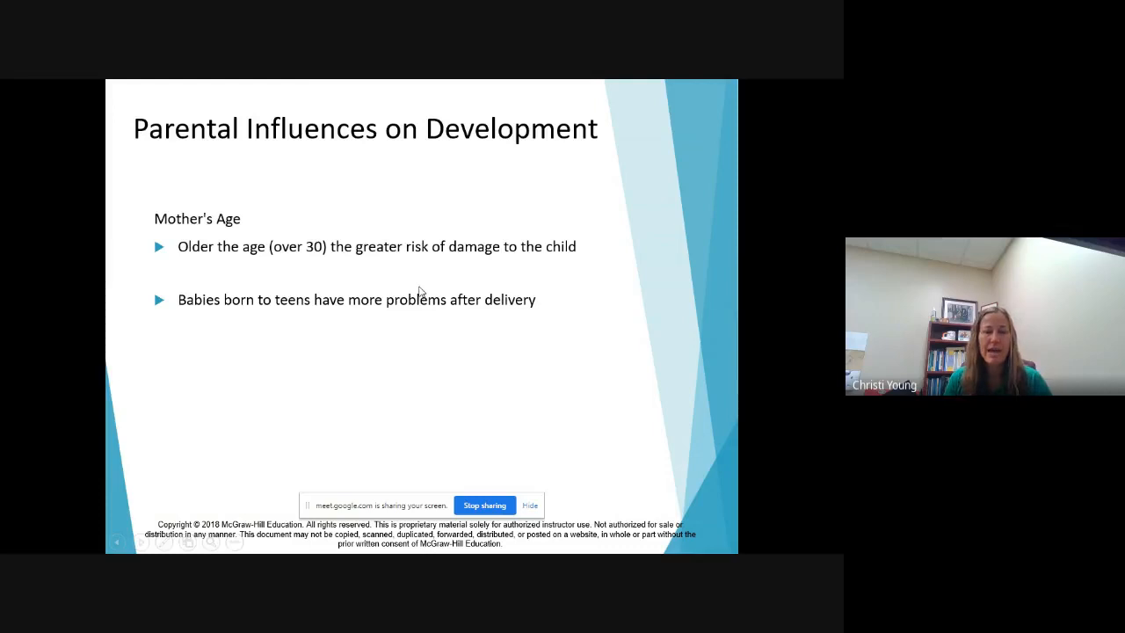
mouse_move(208, 265)
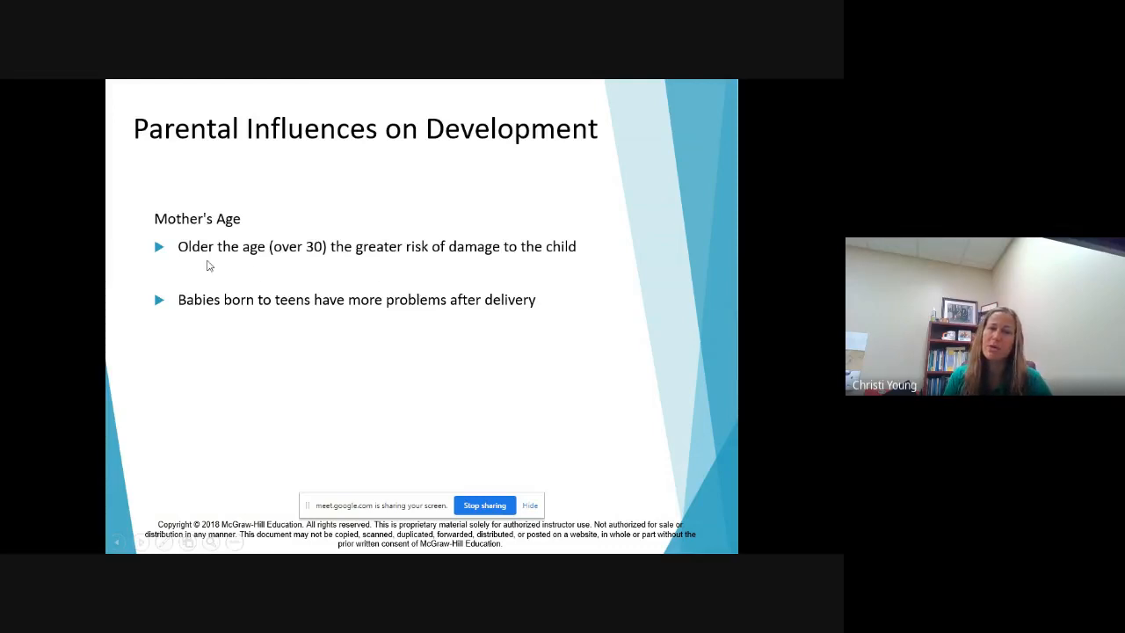
mouse_move(320, 260)
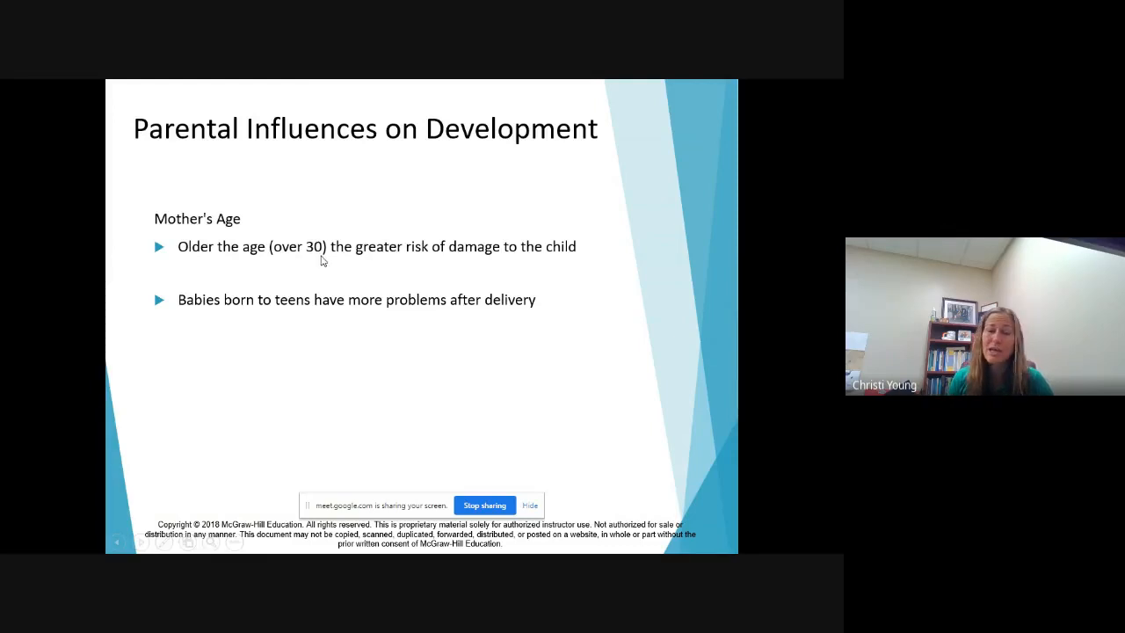
mouse_move(357, 266)
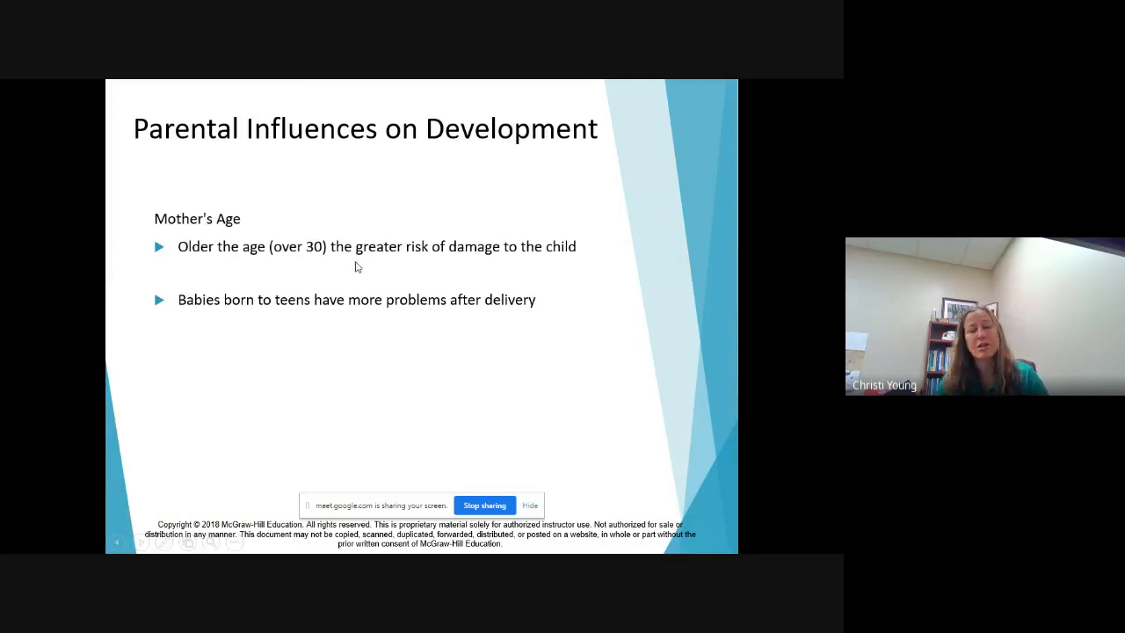
mouse_move(339, 264)
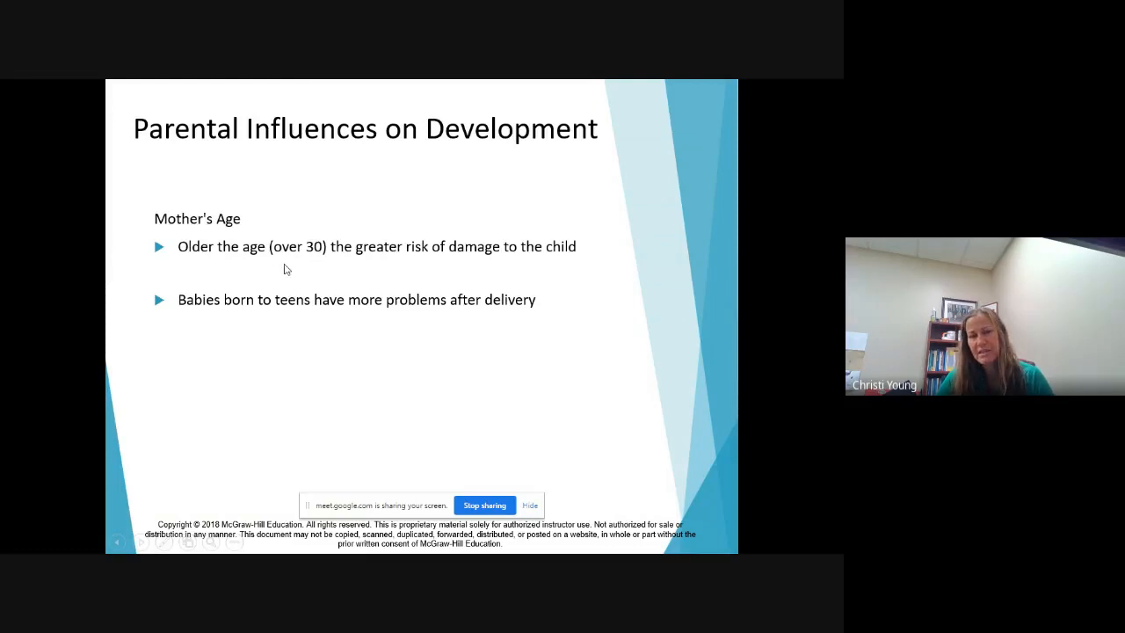
mouse_move(316, 320)
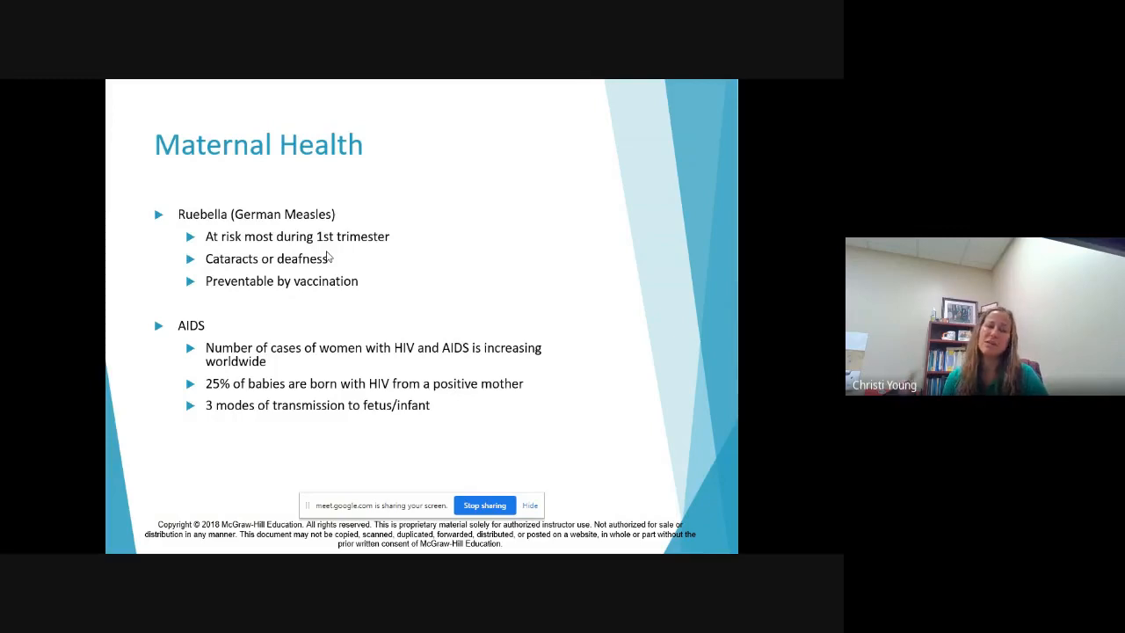
mouse_move(352, 253)
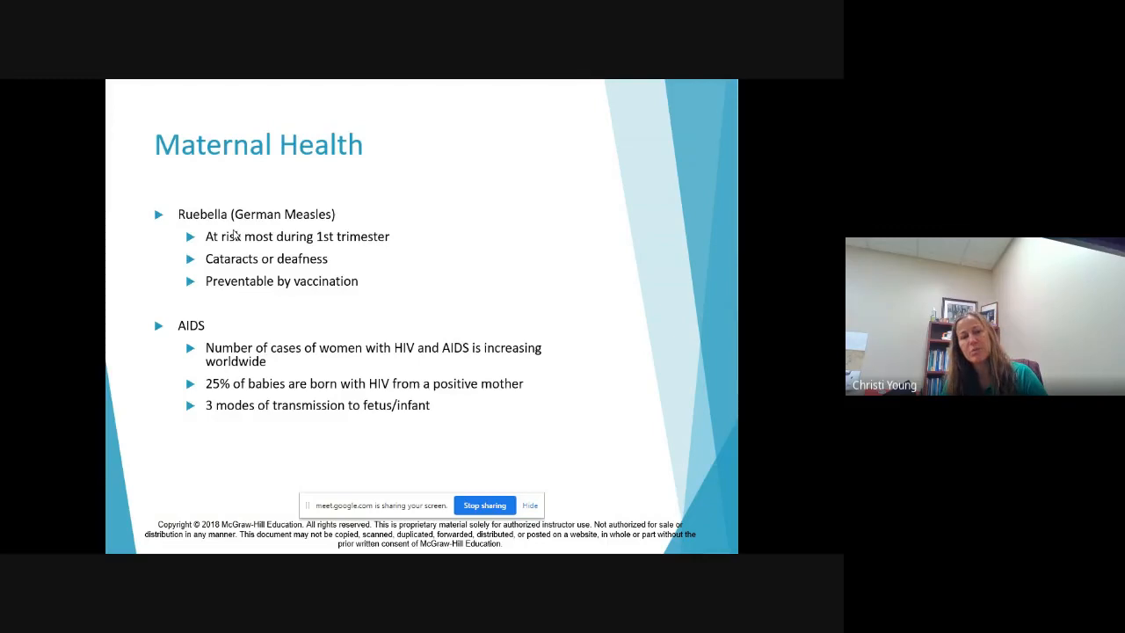
mouse_move(517, 283)
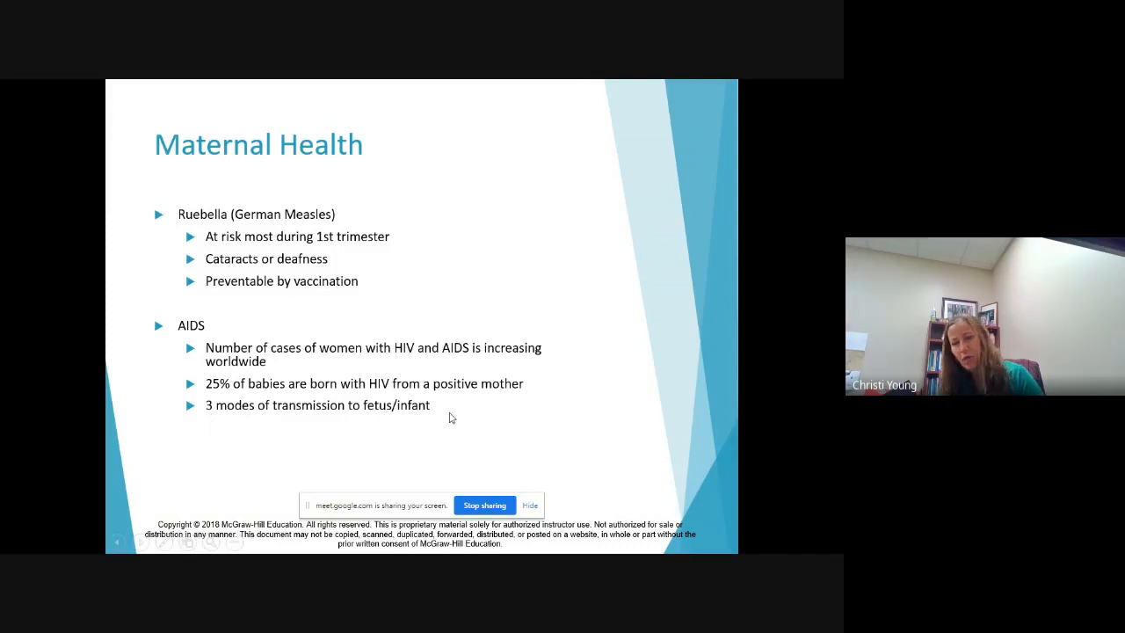
mouse_move(218, 437)
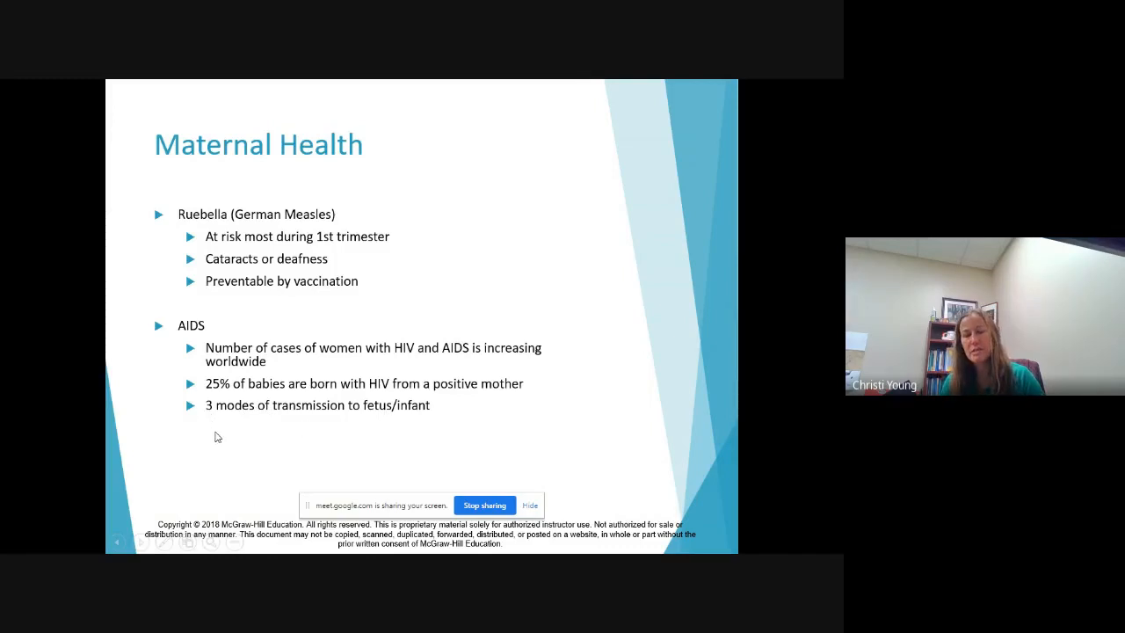
mouse_move(215, 434)
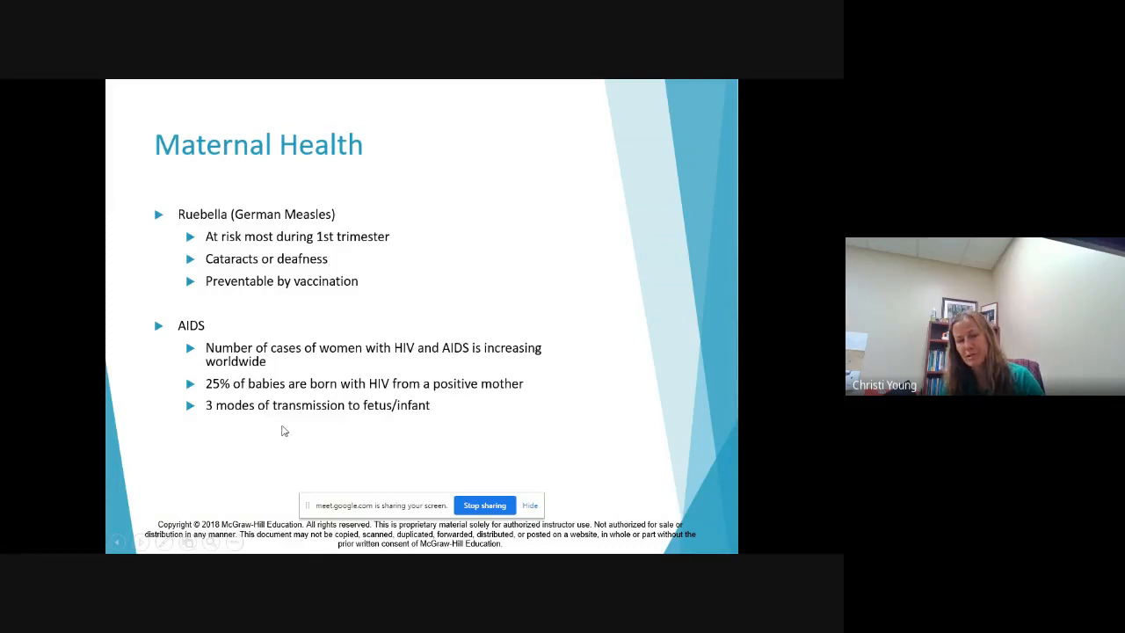
mouse_move(249, 334)
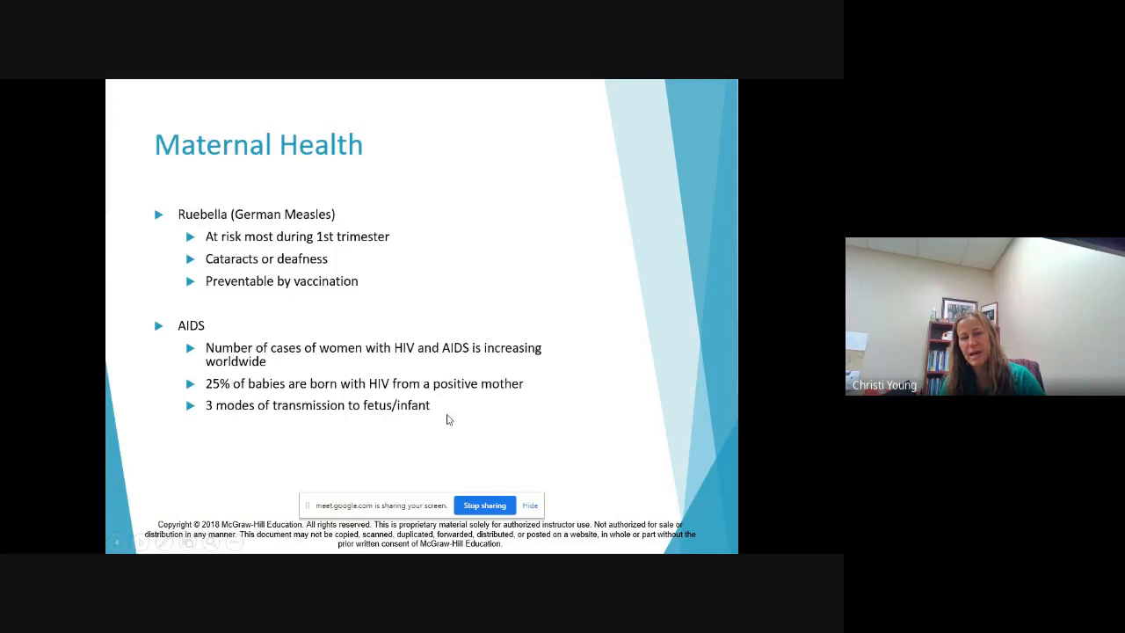
mouse_move(232, 397)
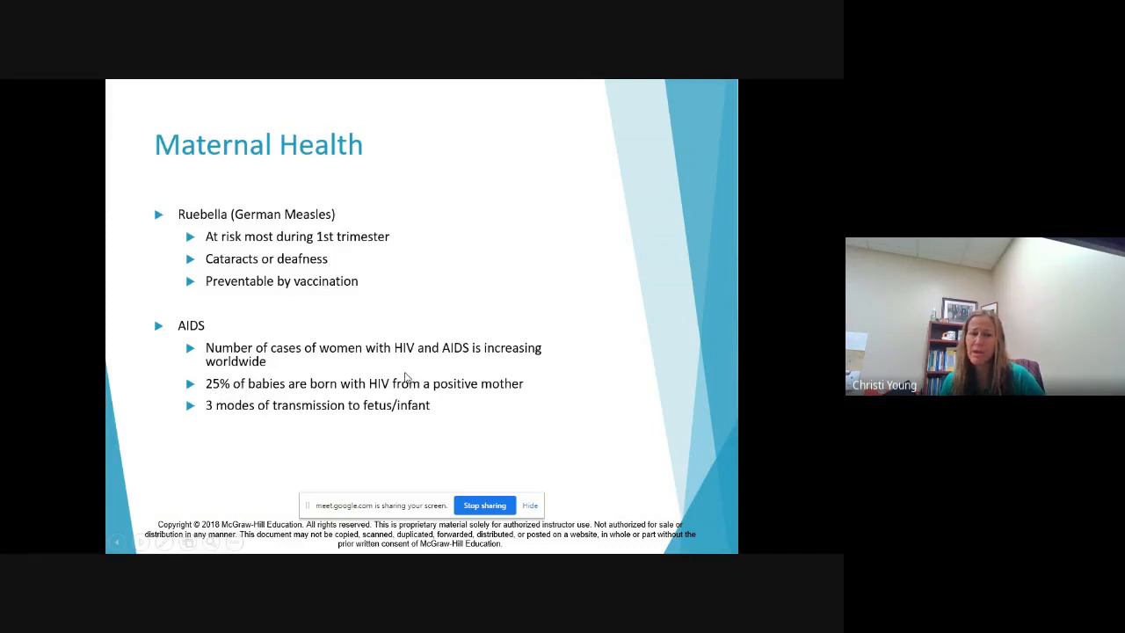
Step: Advance to the Maternal Diseases slide covering herpes and syphilis
key("right")
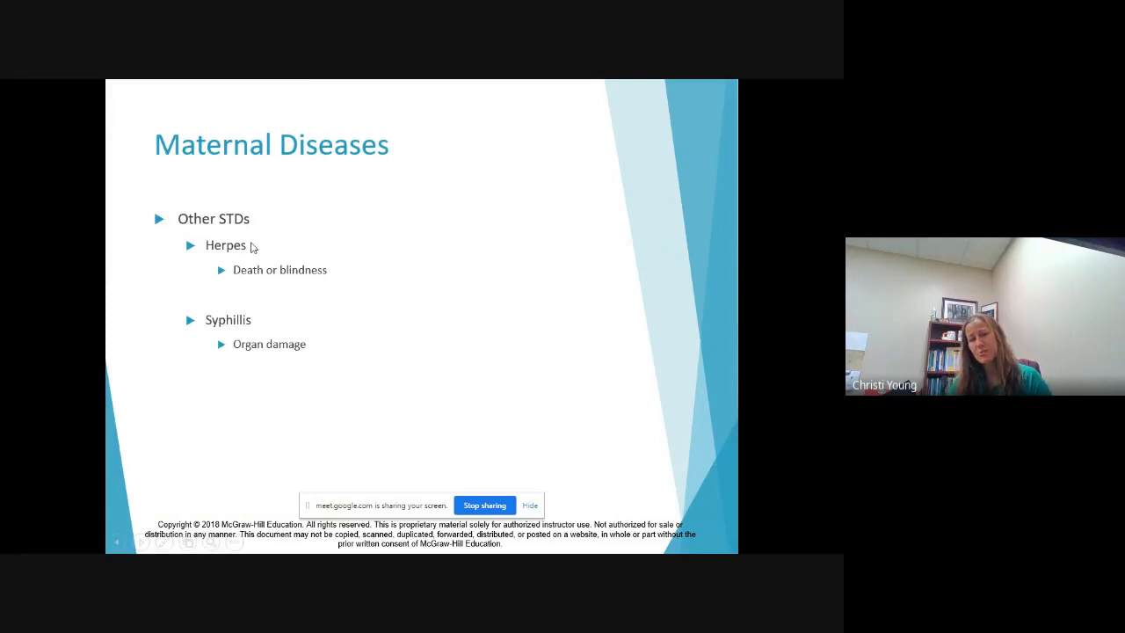
mouse_move(343, 284)
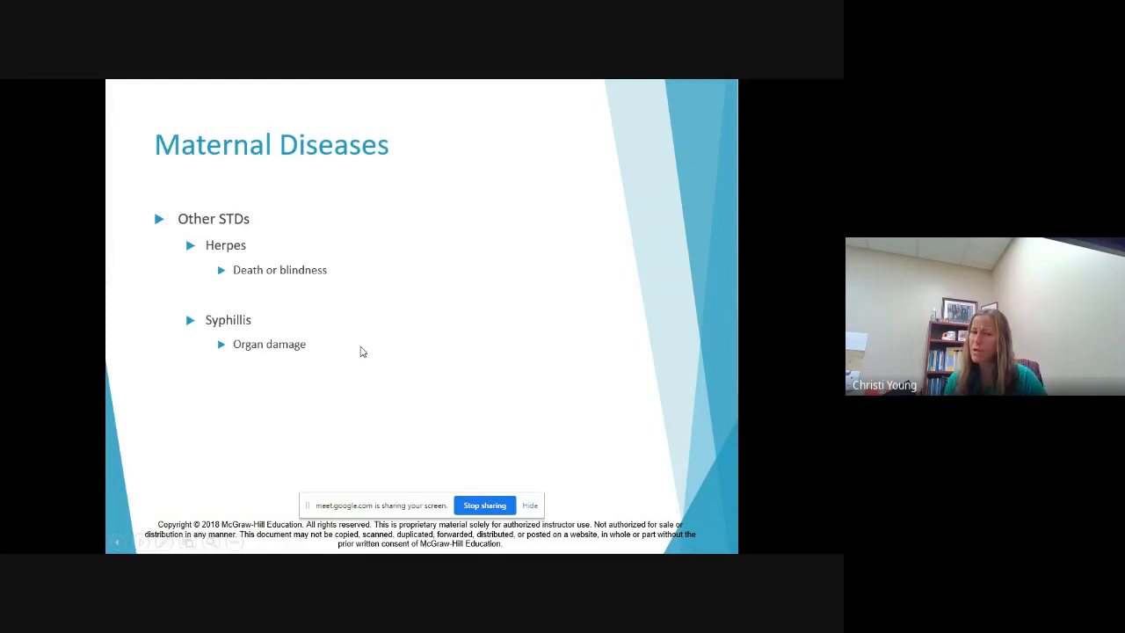
mouse_move(303, 297)
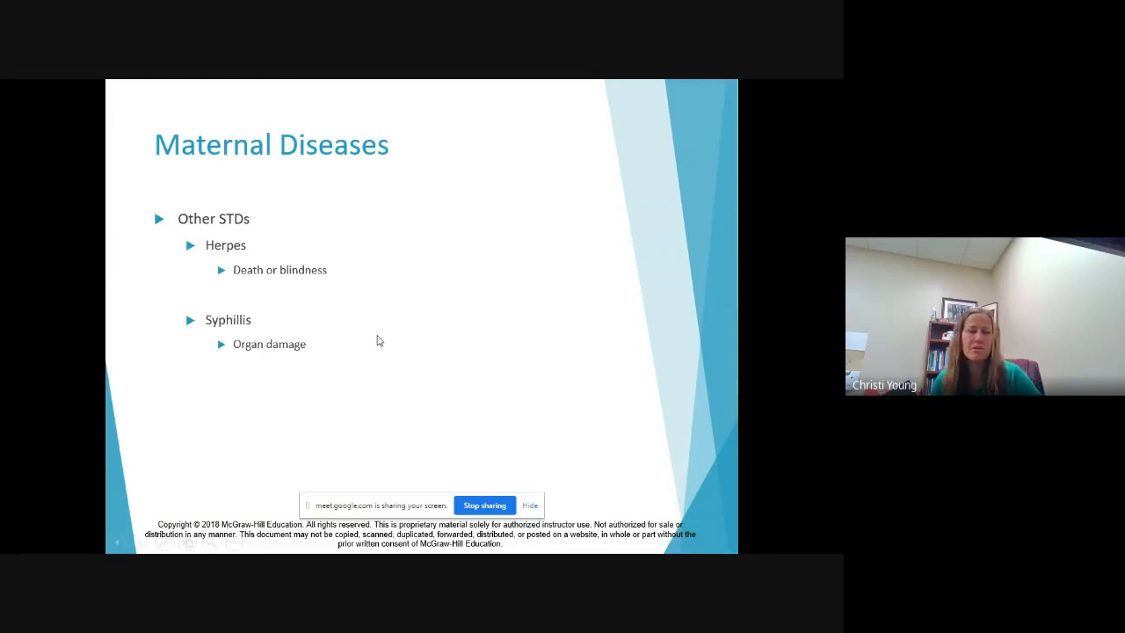
Step: Advance from Maternal Diseases to the Environmental Hazards slide
key("Right")
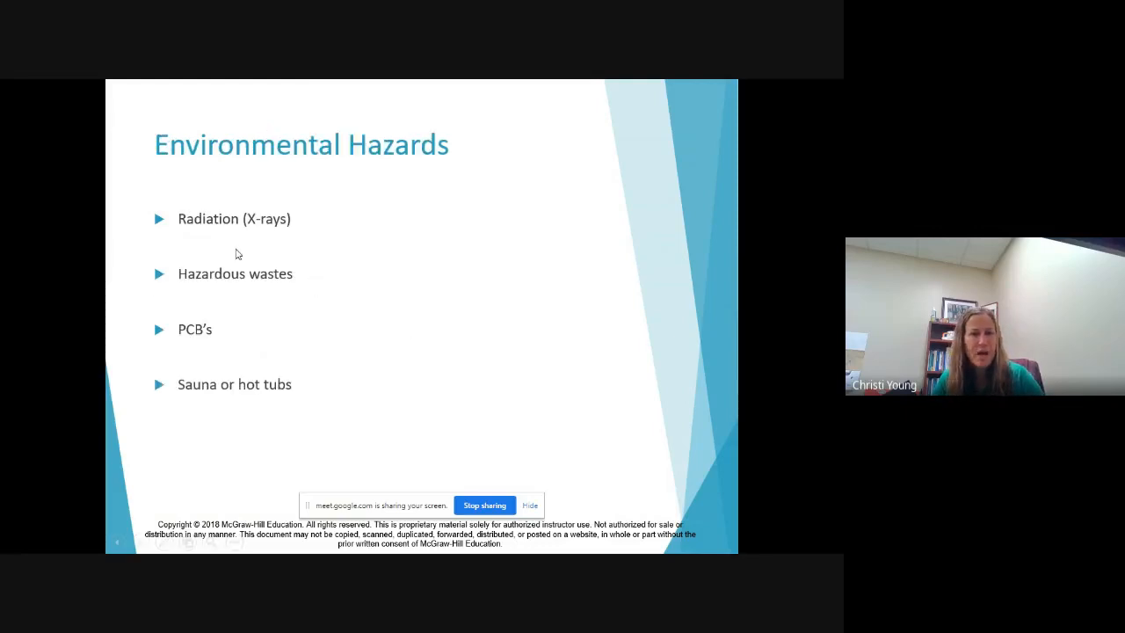
mouse_move(197, 237)
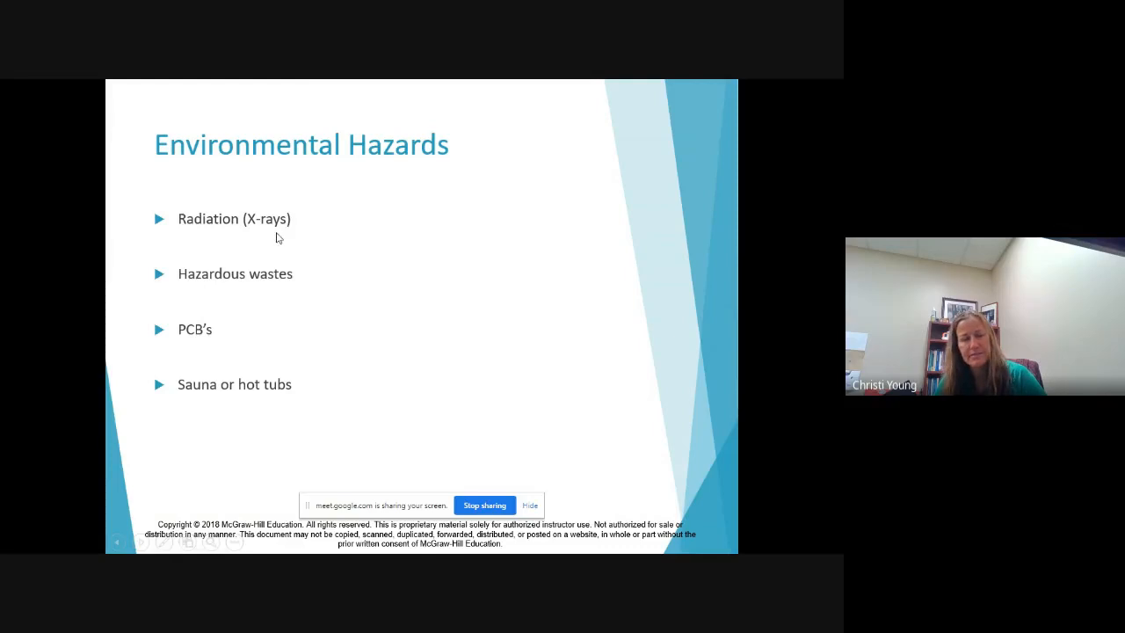
mouse_move(274, 239)
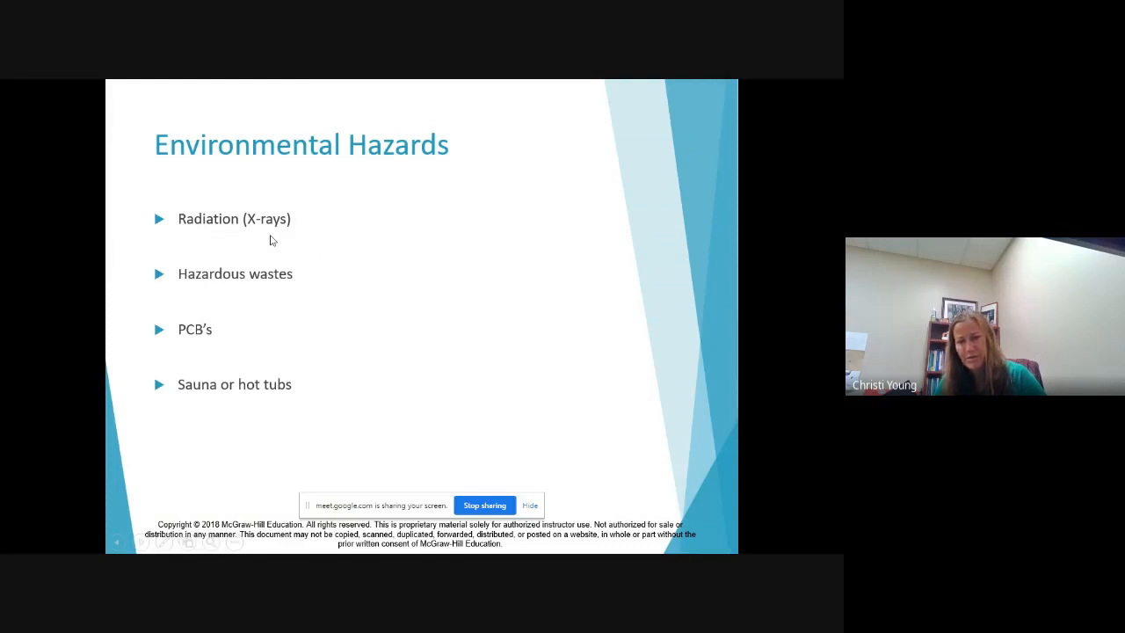
mouse_move(214, 343)
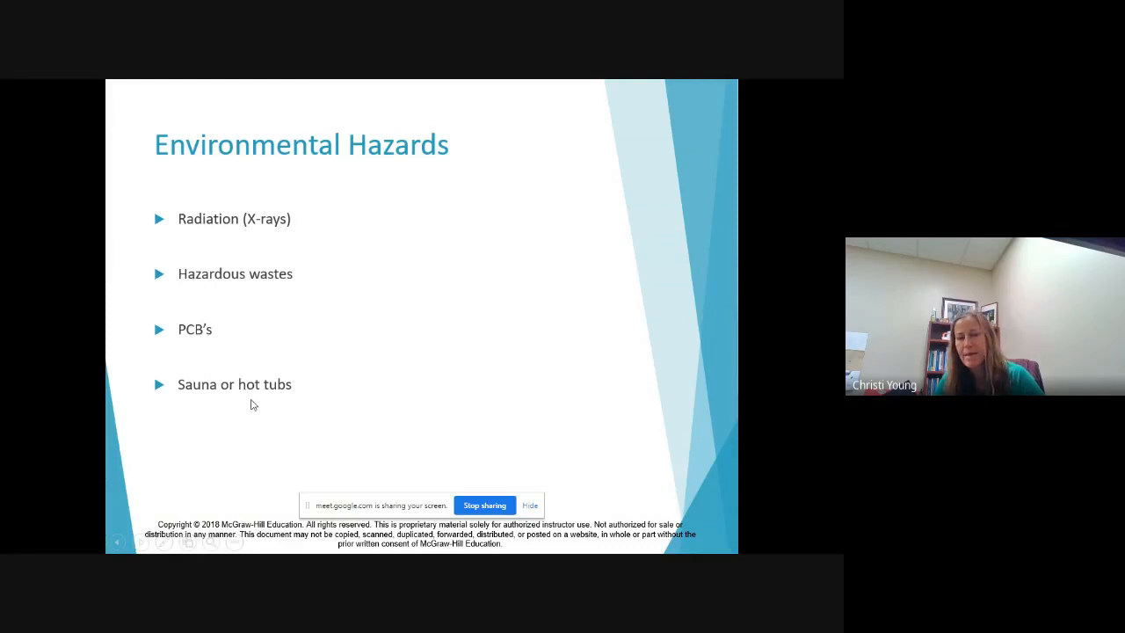
mouse_move(277, 395)
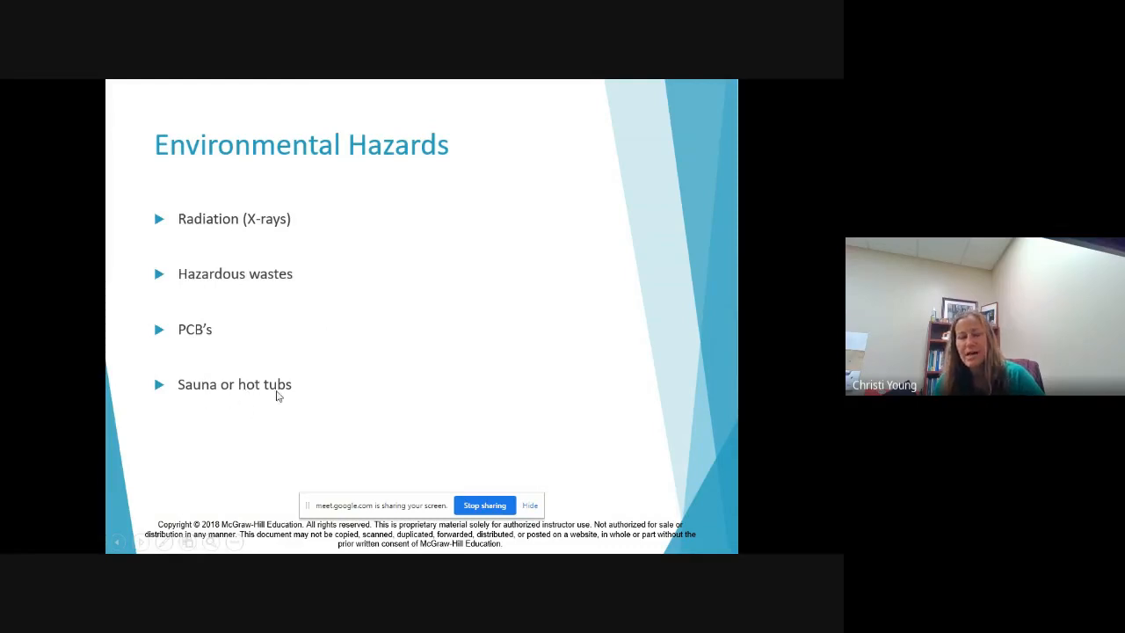
mouse_move(349, 363)
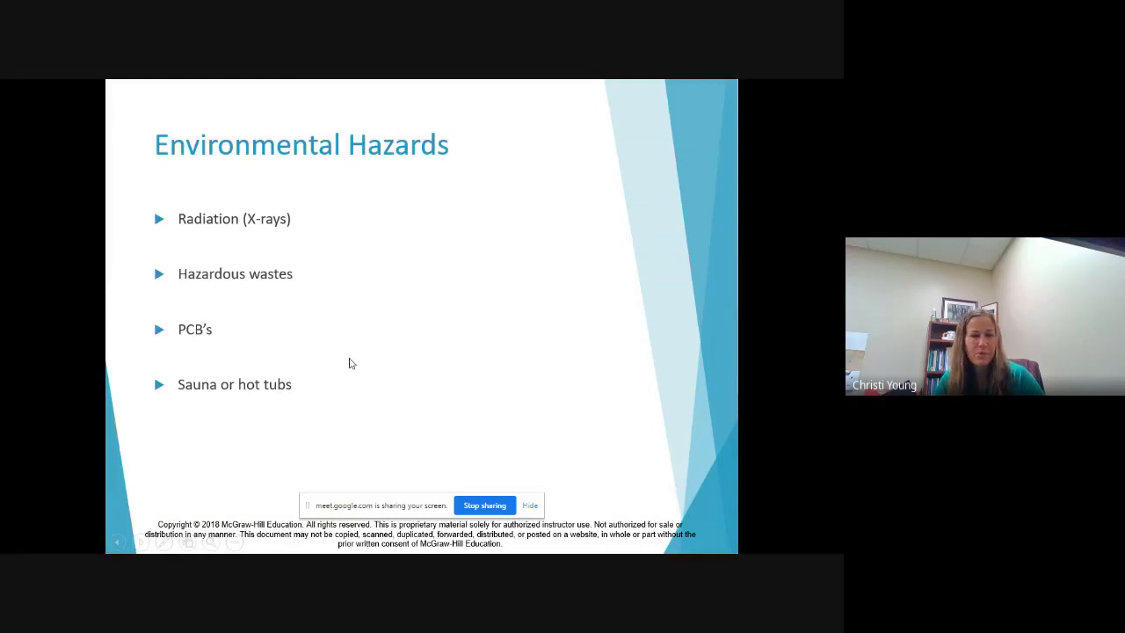
mouse_move(374, 343)
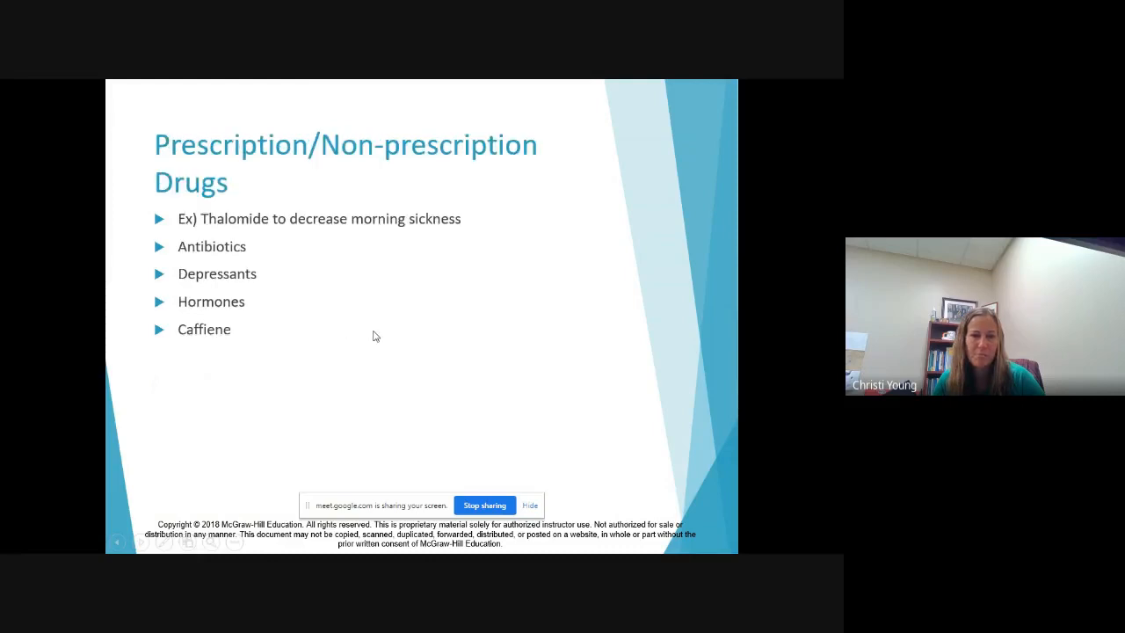
mouse_move(193, 207)
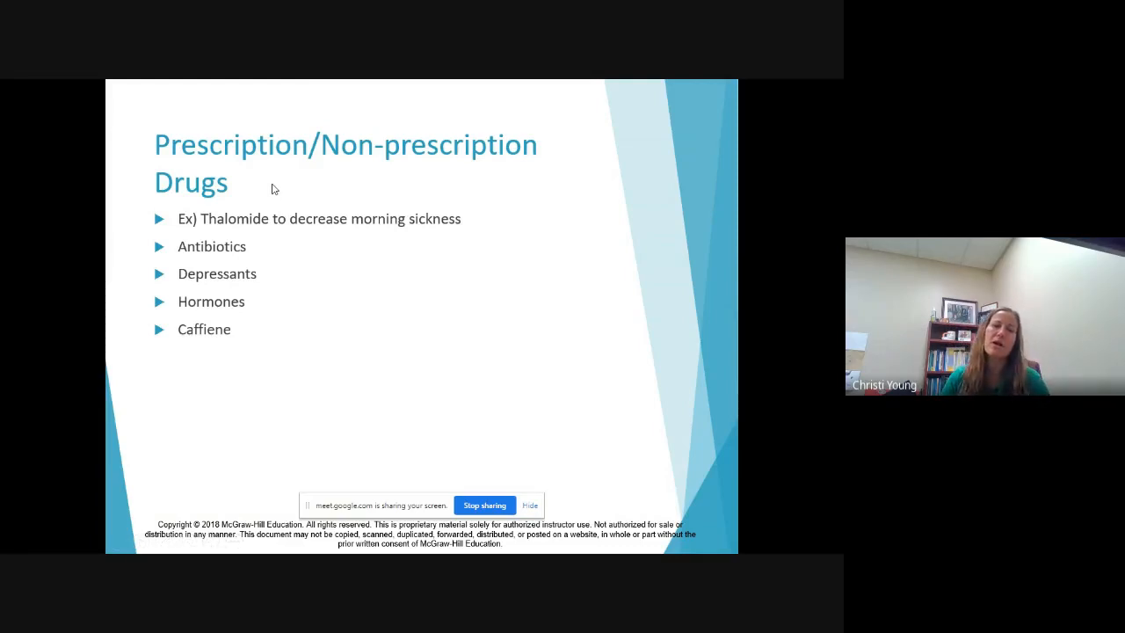
mouse_move(394, 238)
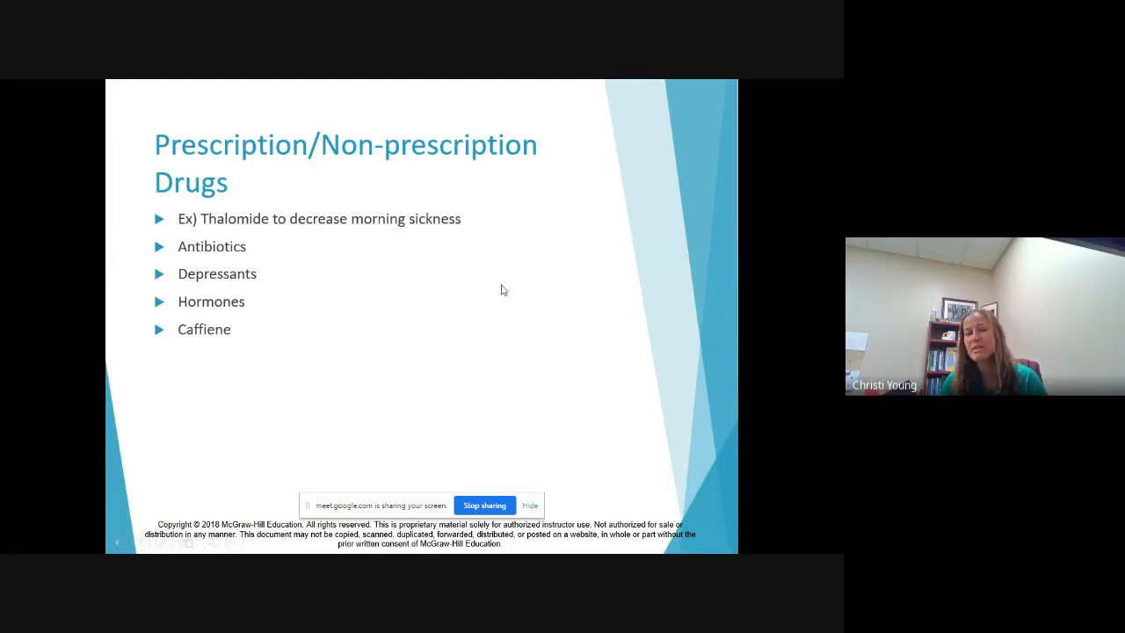
mouse_move(428, 268)
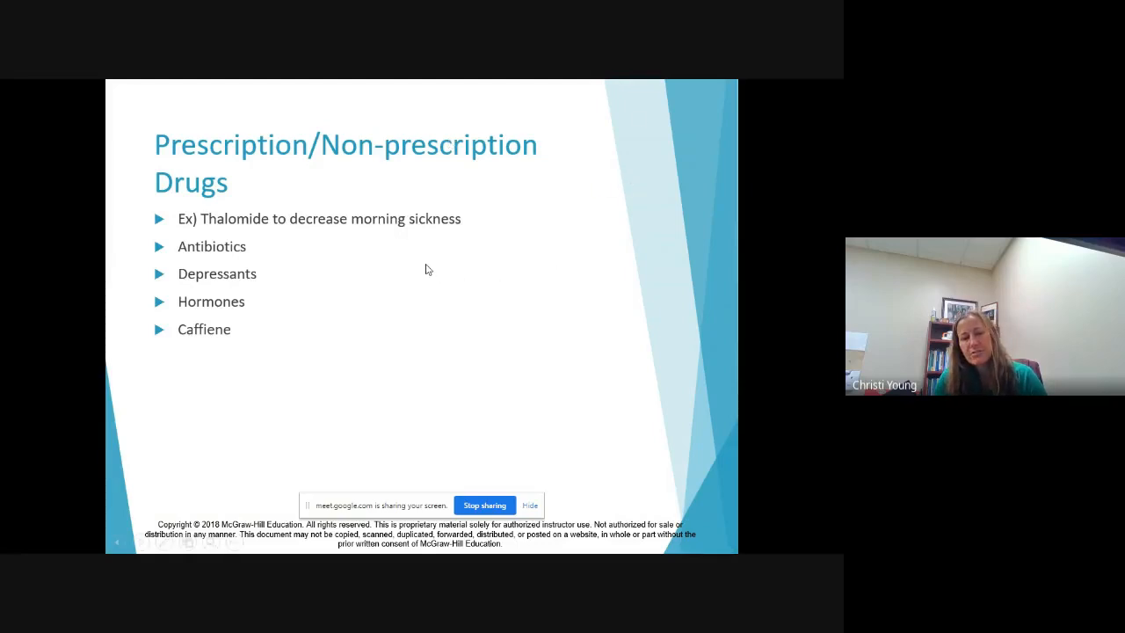
mouse_move(369, 290)
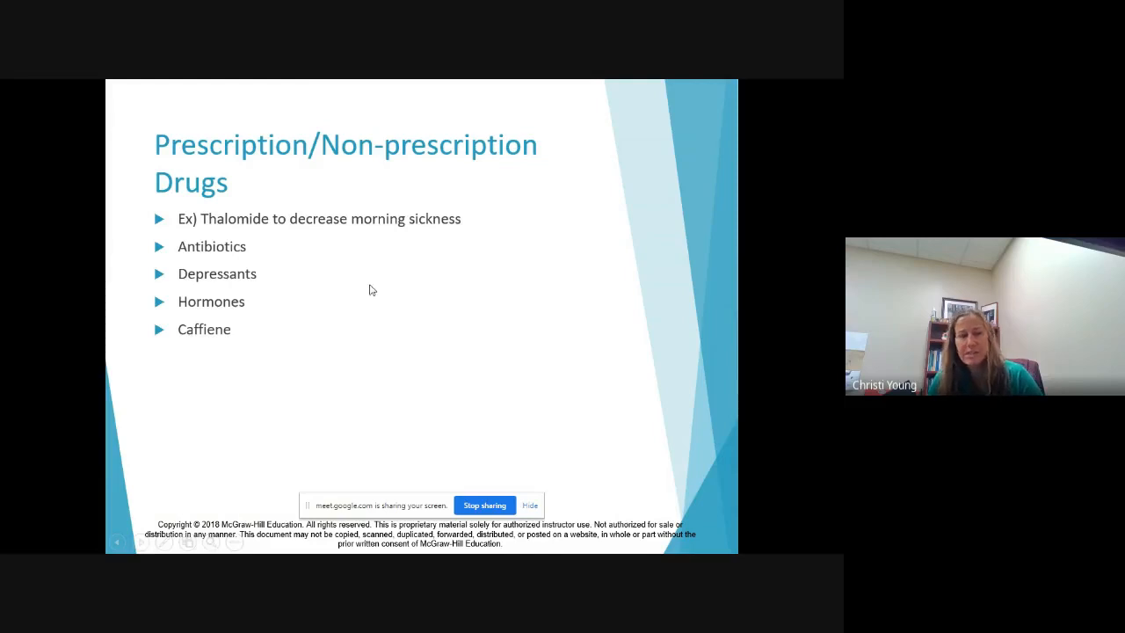
mouse_move(396, 290)
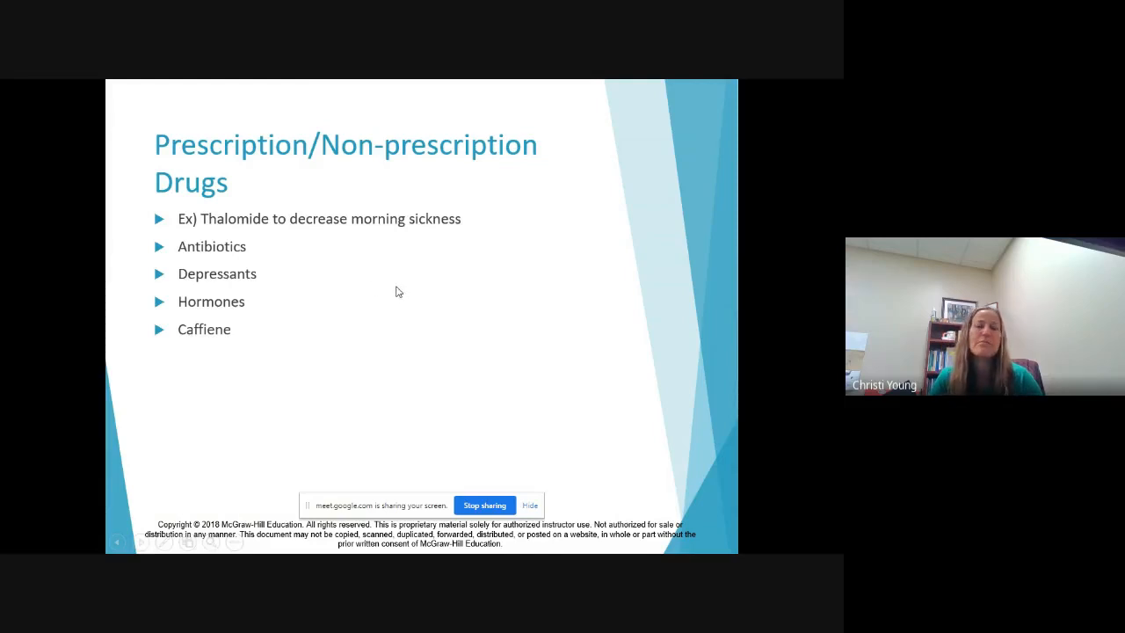
mouse_move(369, 281)
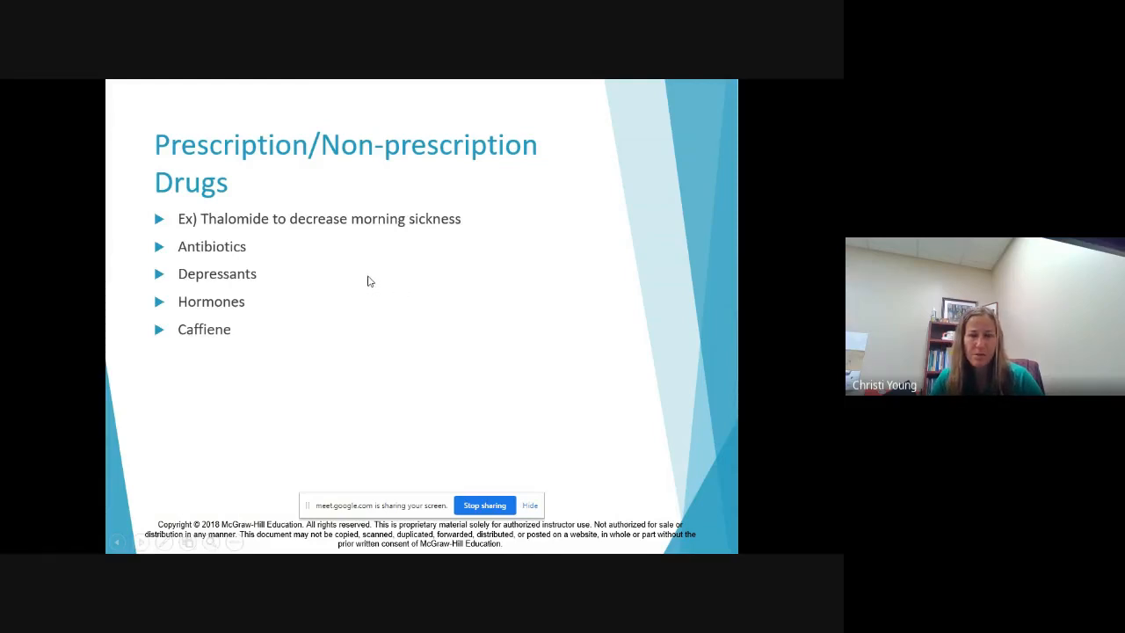
mouse_move(373, 303)
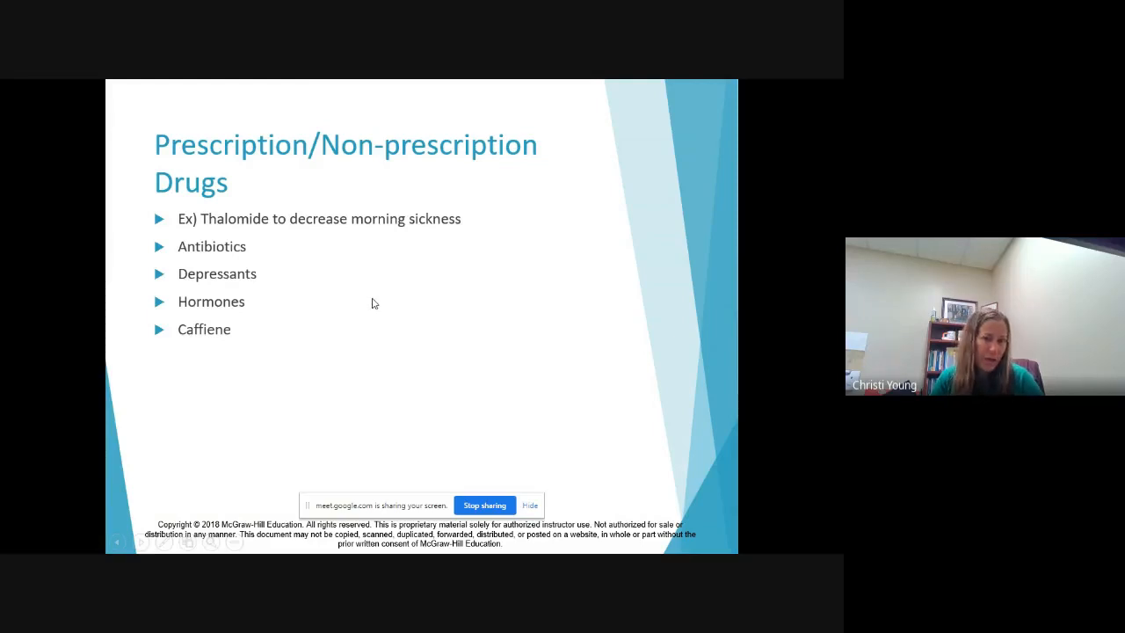
Step: Advance to the Psychoactive Drugs slide on smoking risks like low birth weight
key("right")
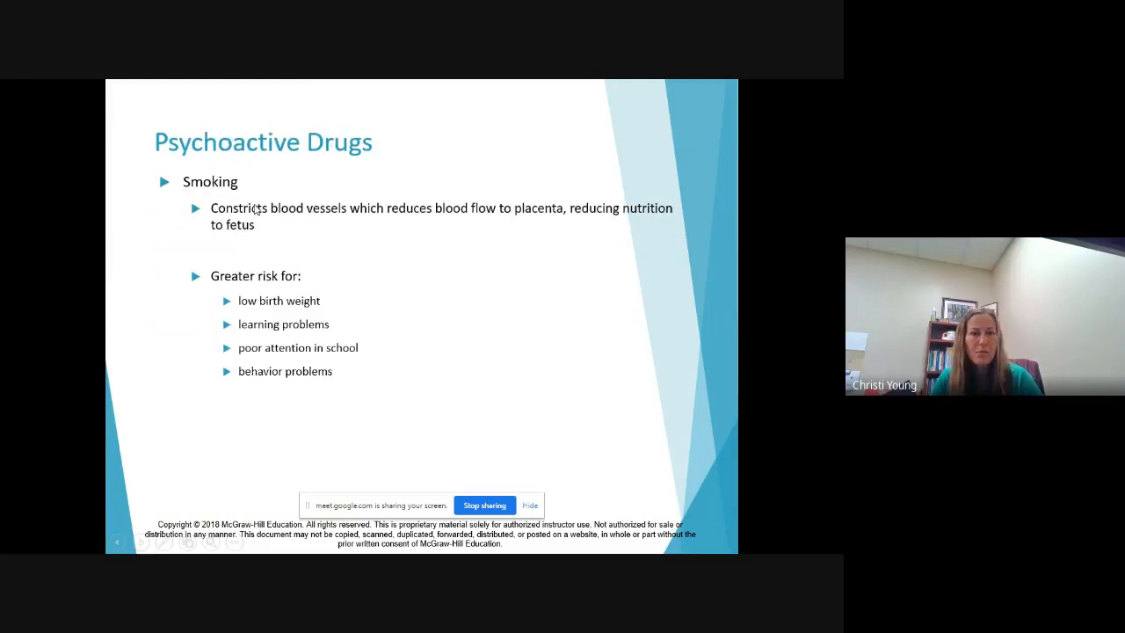
mouse_move(383, 227)
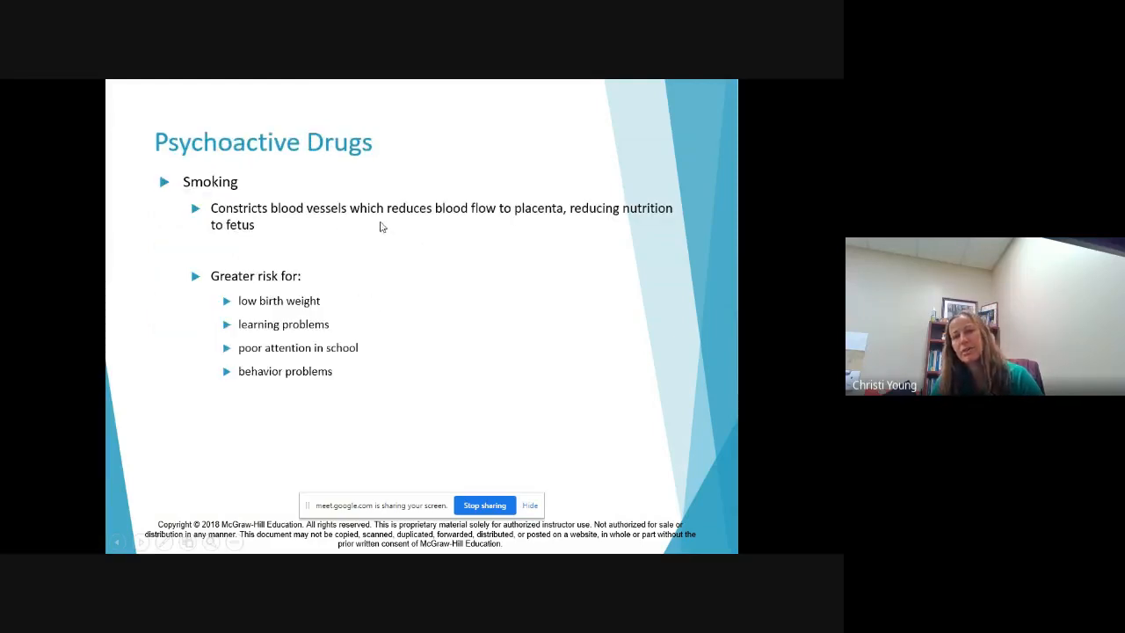
mouse_move(560, 253)
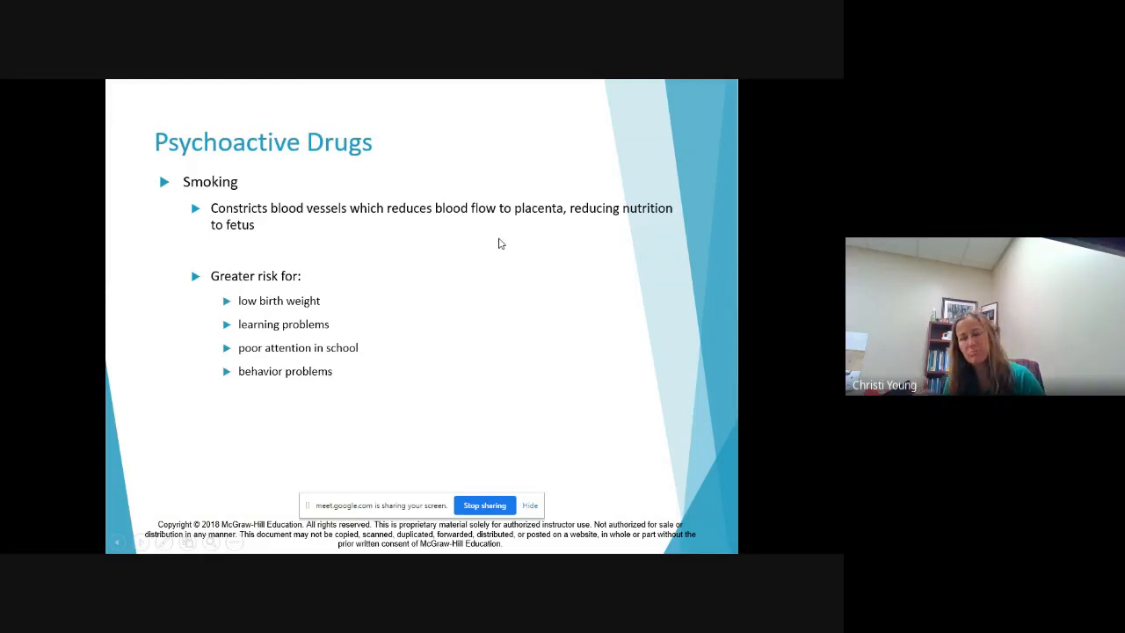
mouse_move(658, 187)
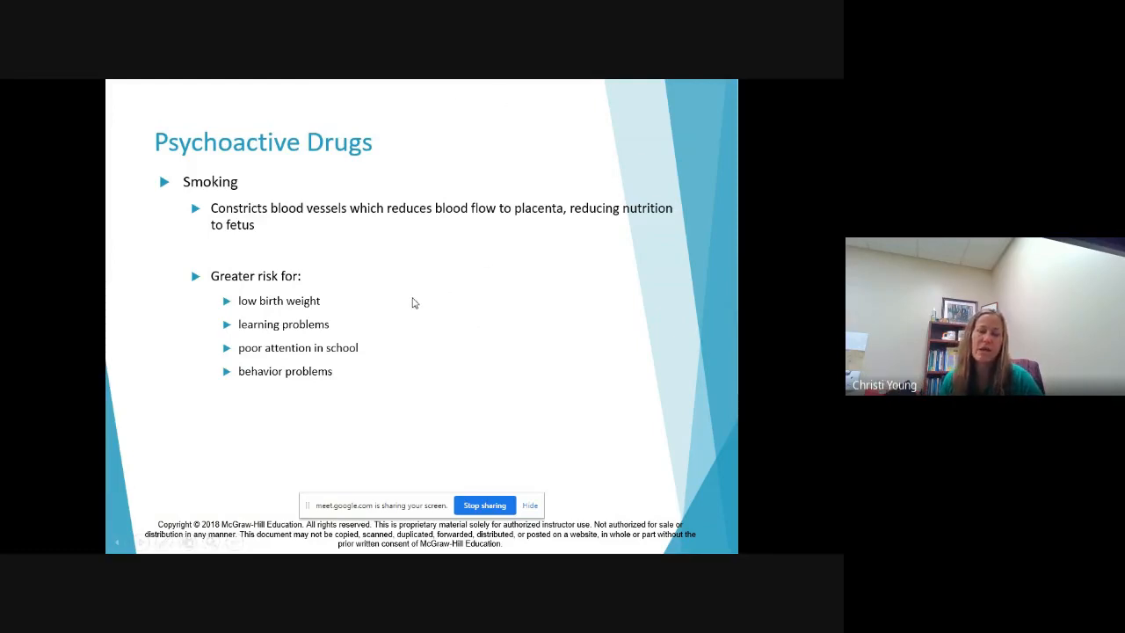
mouse_move(295, 315)
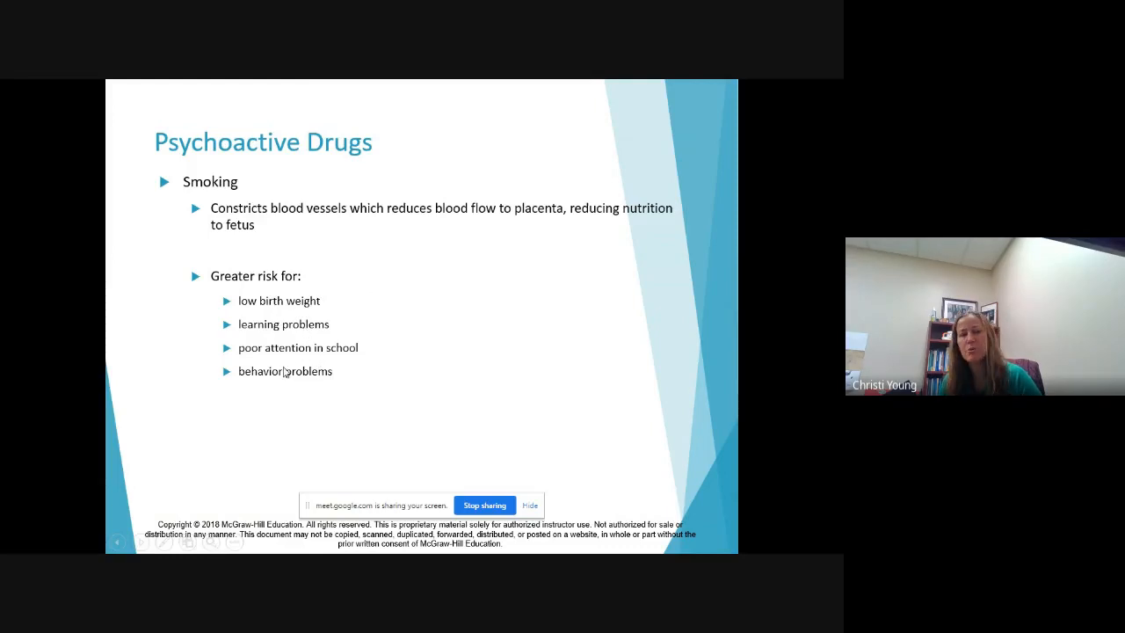
mouse_move(217, 279)
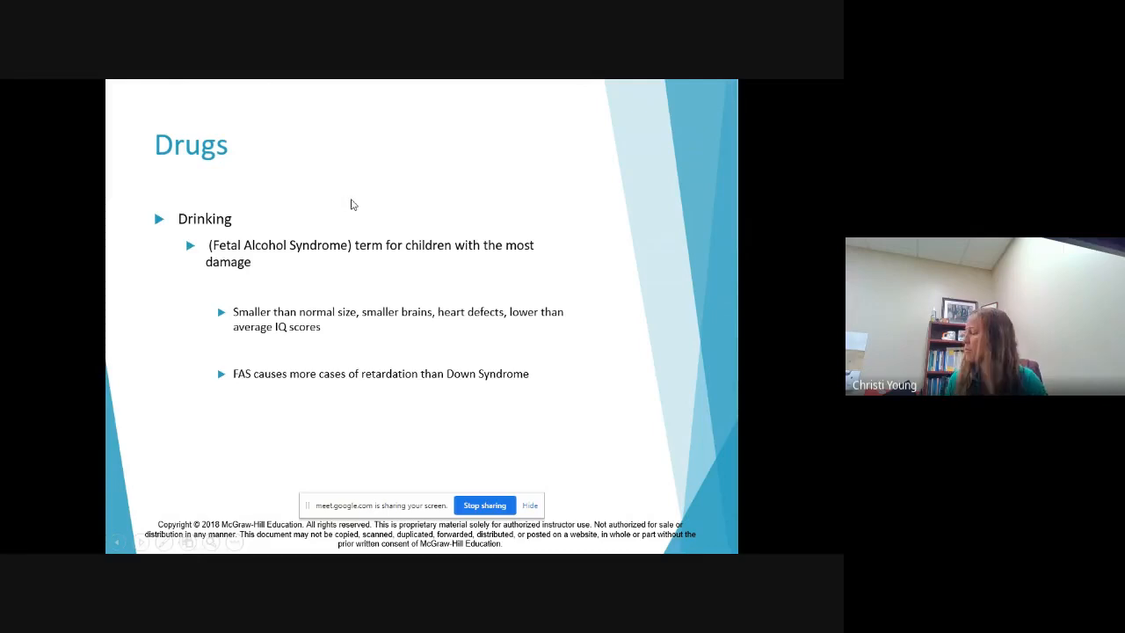
mouse_move(375, 218)
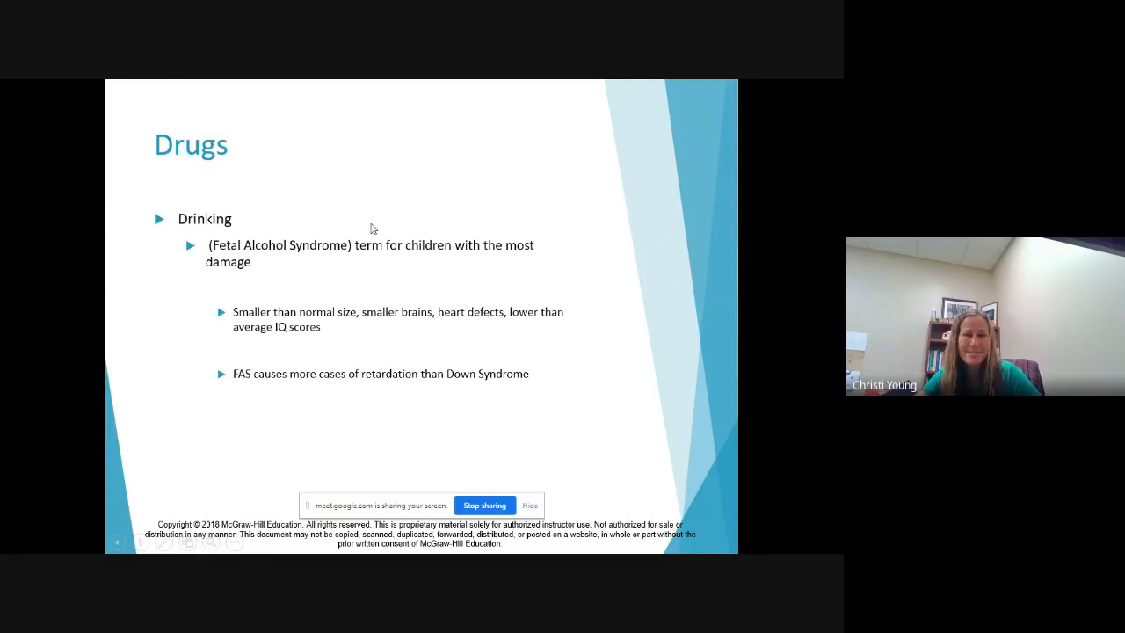
mouse_move(331, 262)
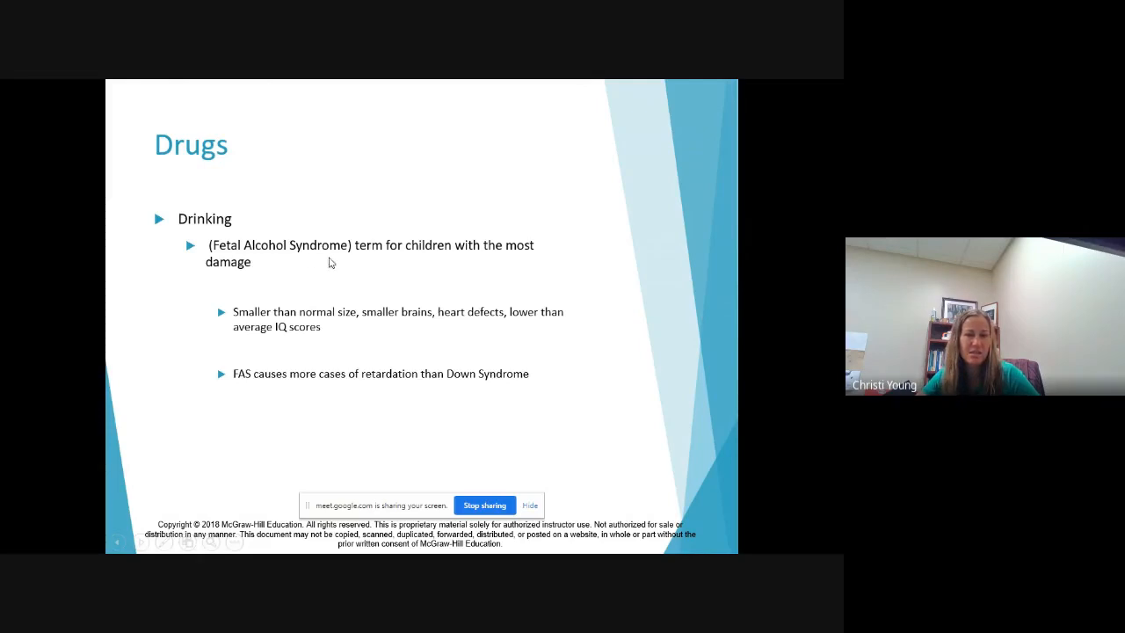
mouse_move(299, 303)
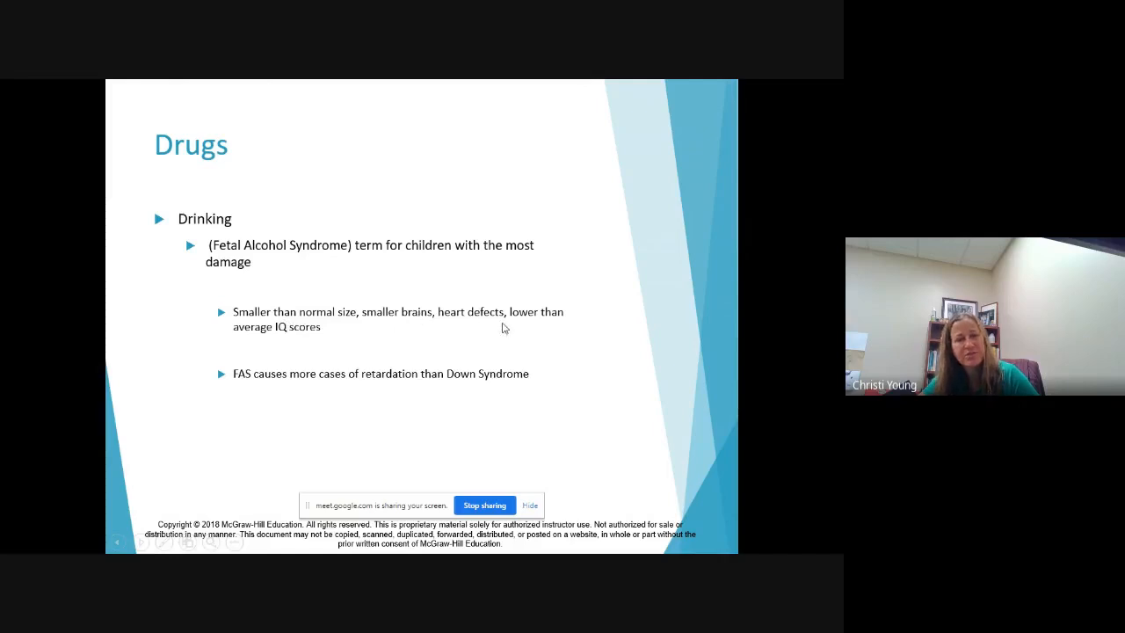
mouse_move(312, 345)
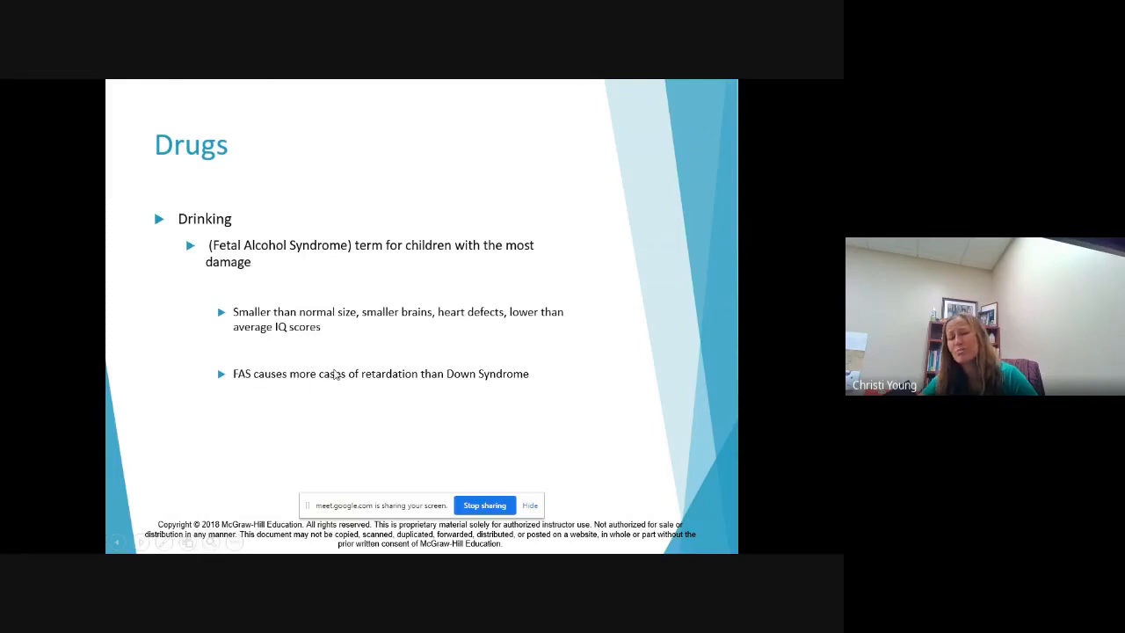
mouse_move(344, 406)
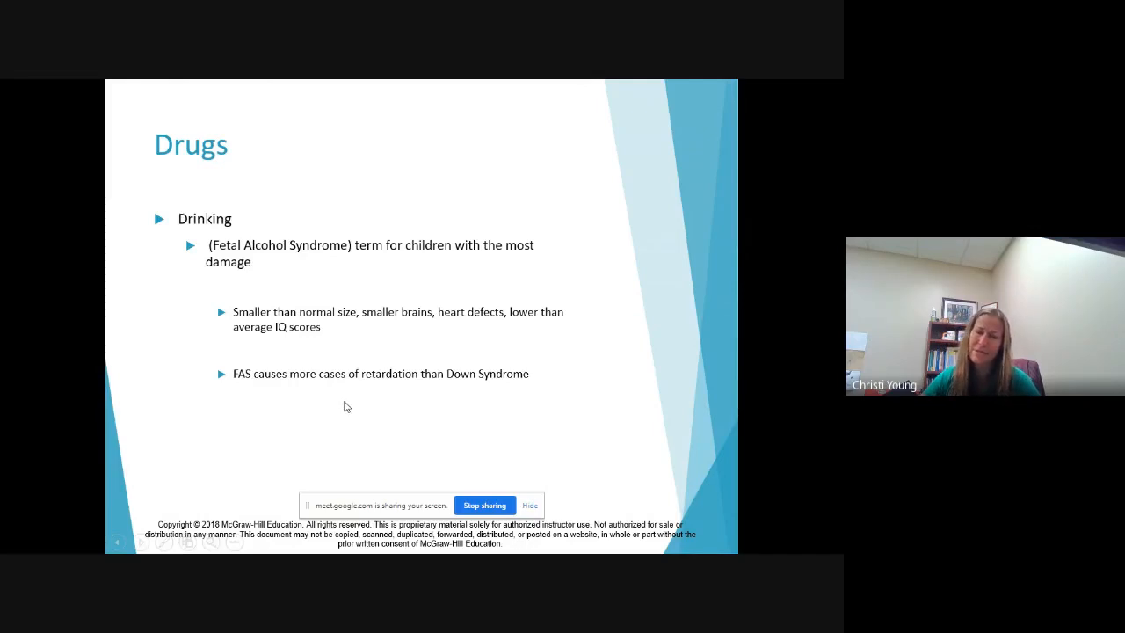
mouse_move(365, 275)
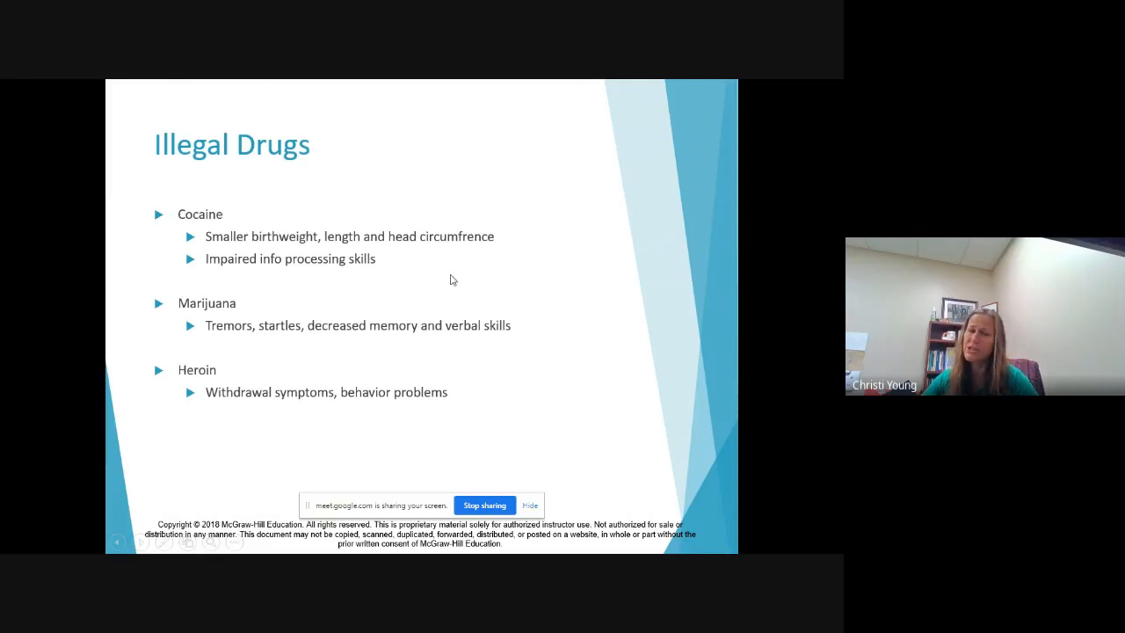
mouse_move(523, 271)
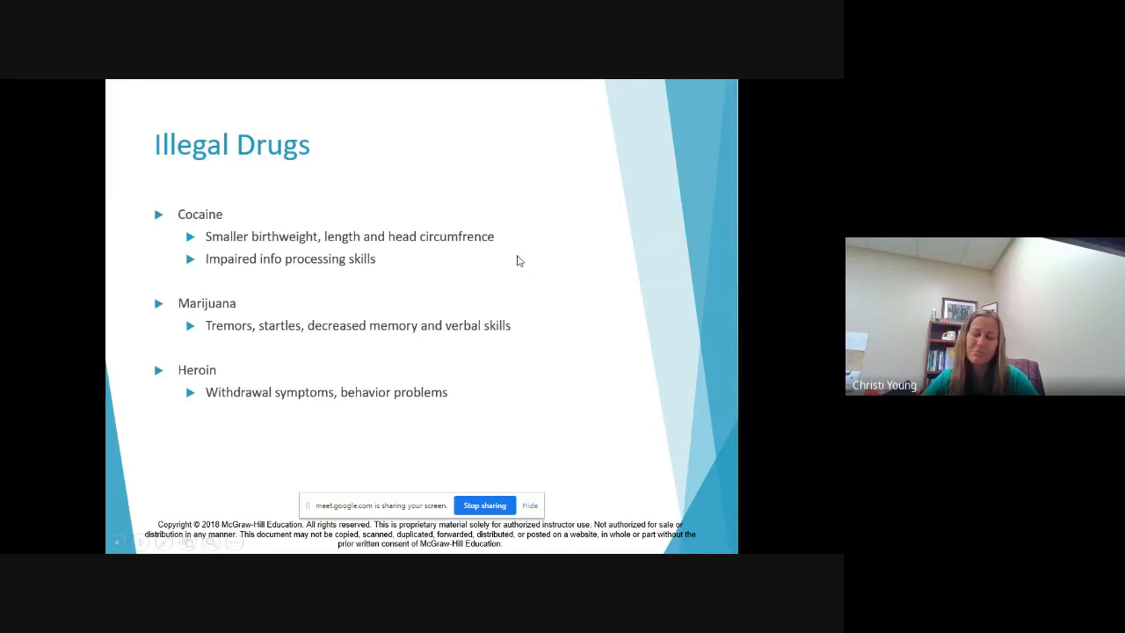
mouse_move(347, 257)
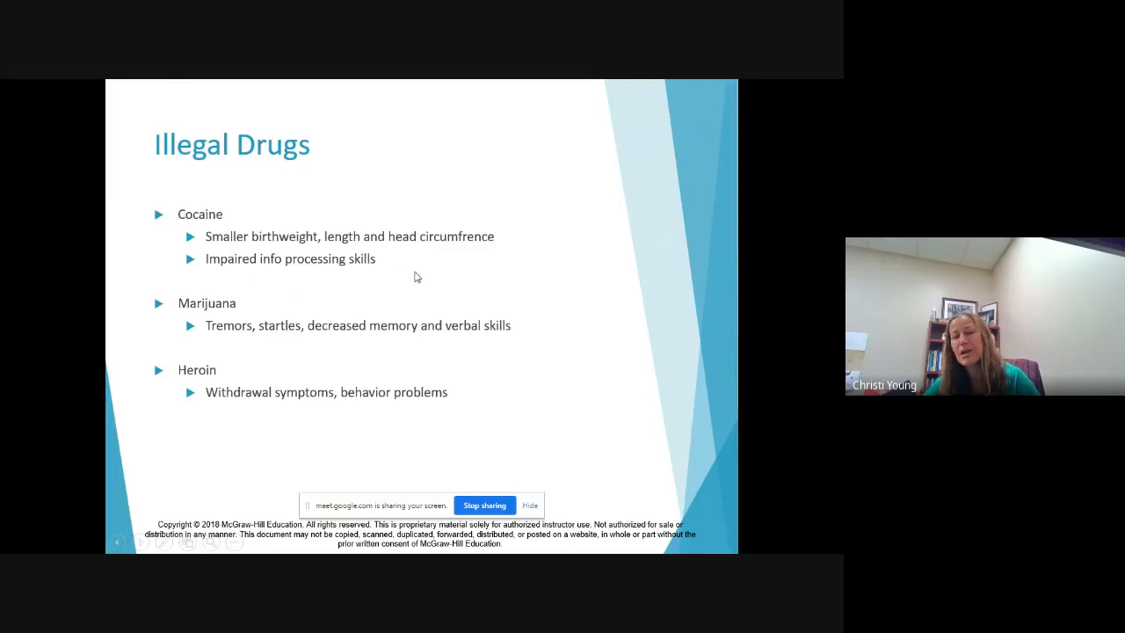
mouse_move(390, 345)
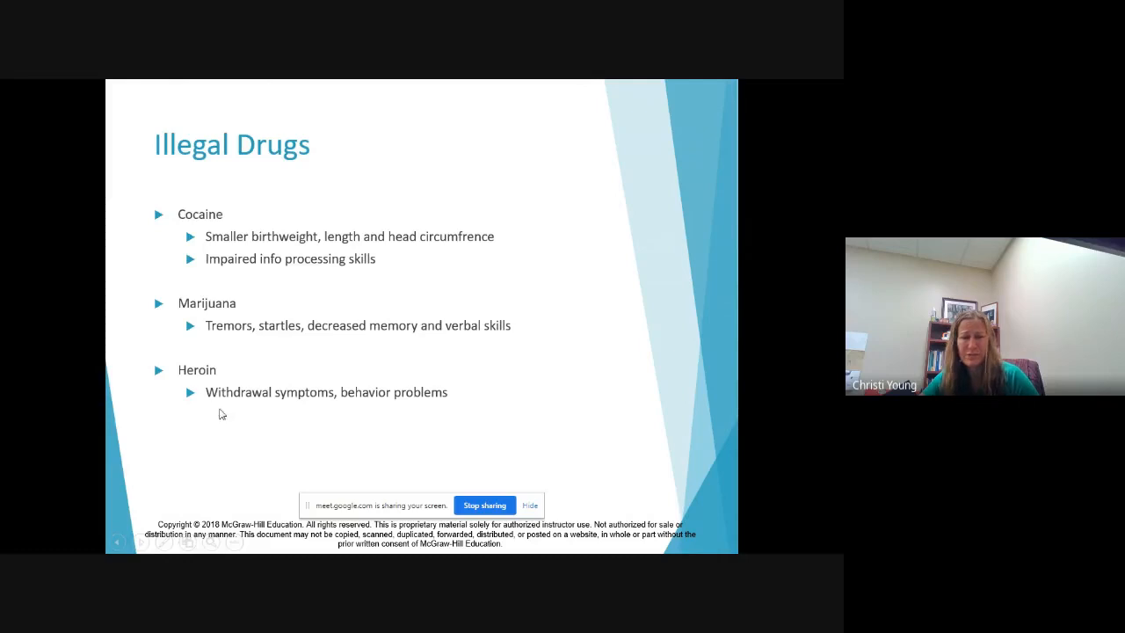
mouse_move(463, 402)
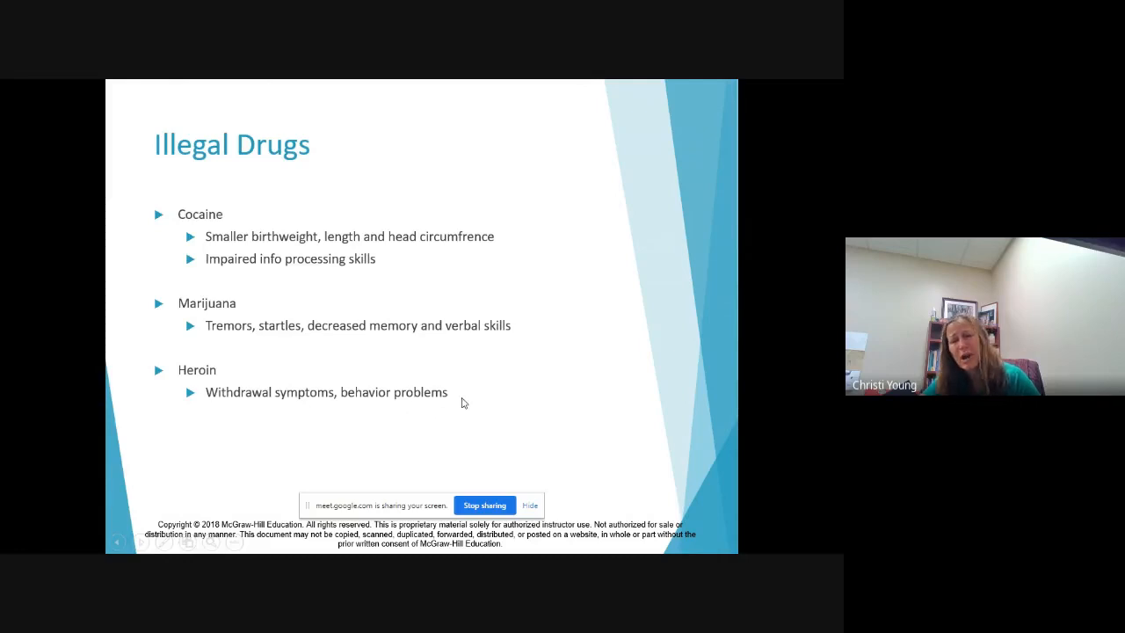
mouse_move(447, 393)
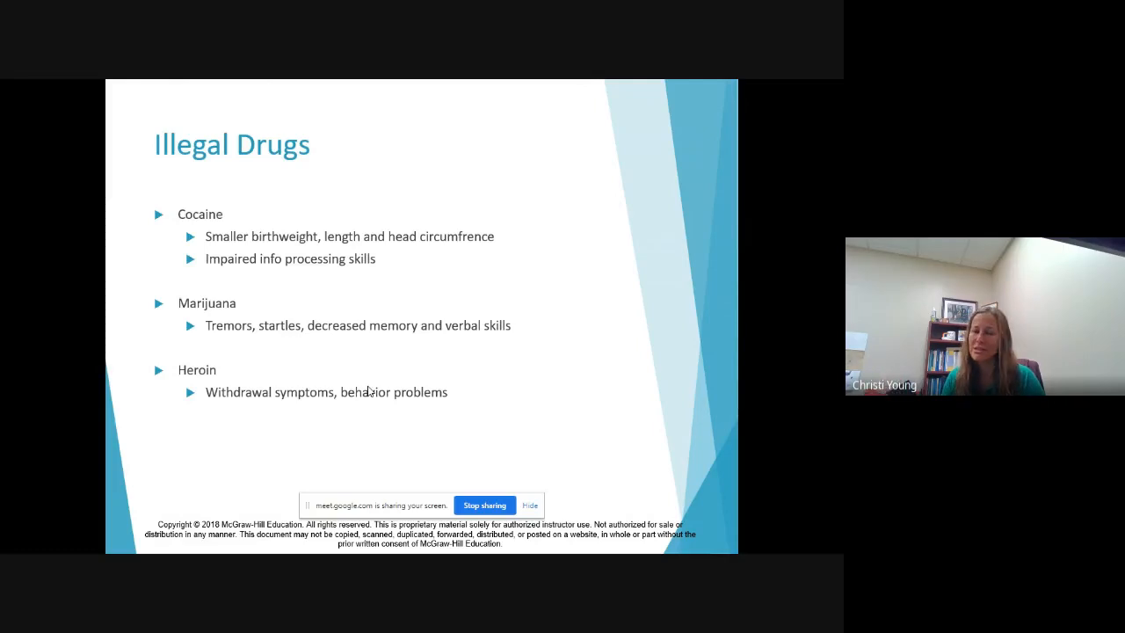
mouse_move(358, 248)
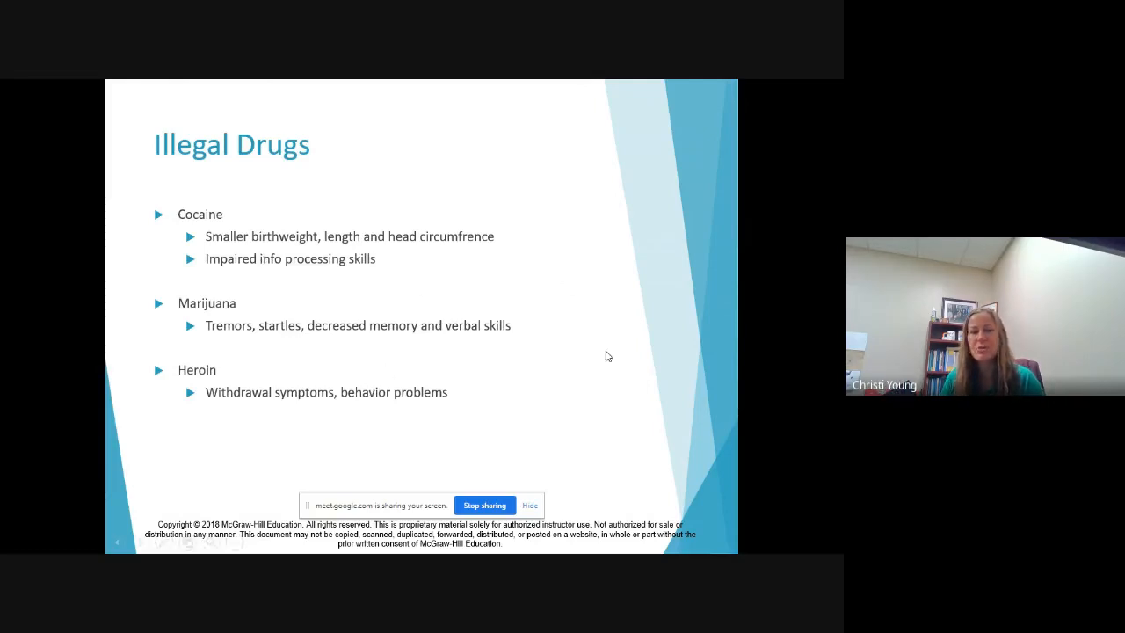
mouse_move(540, 340)
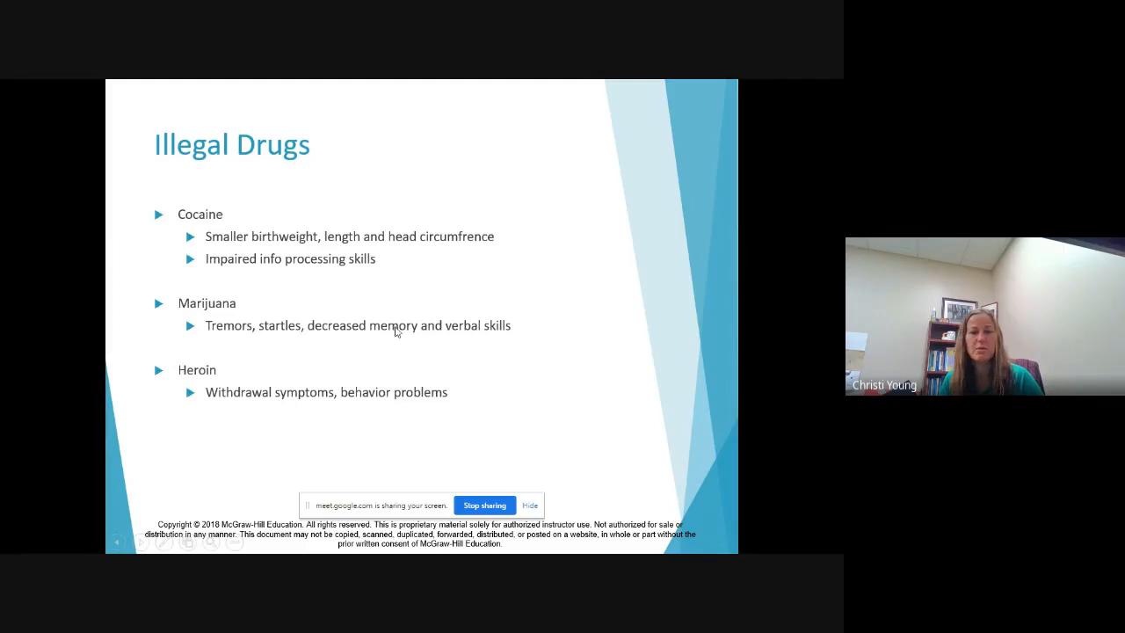
mouse_move(467, 268)
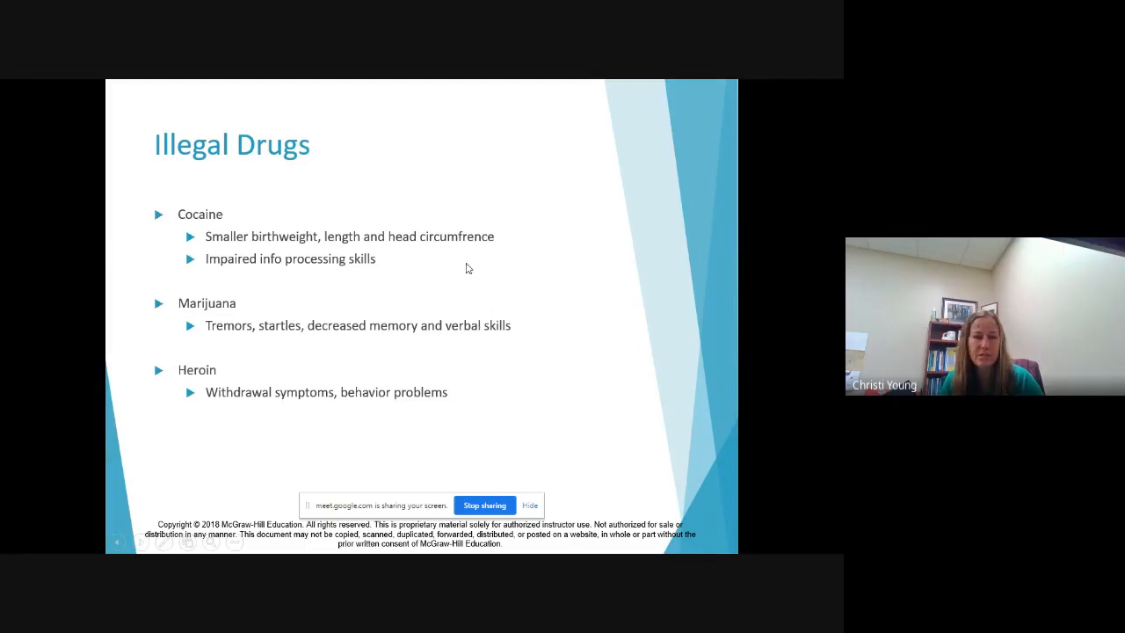